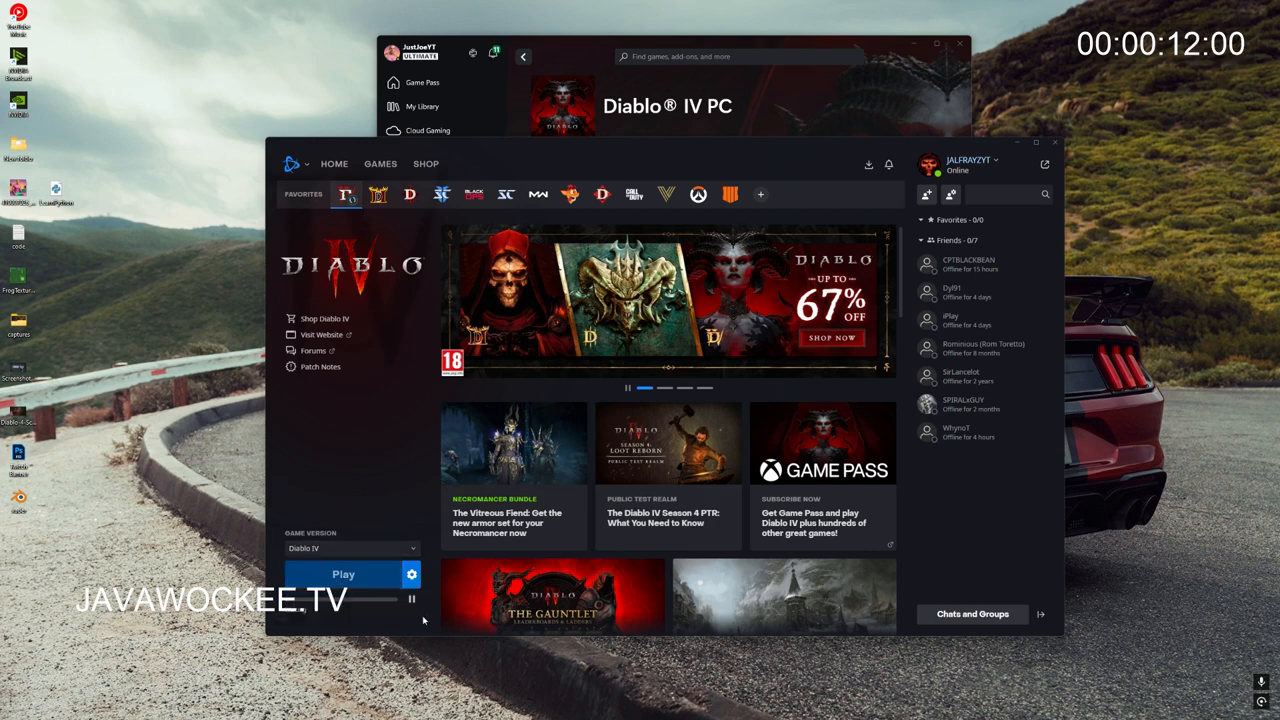
Step: Start Diablo IV from Battle.net and dismiss the 'Whoops! Looks like something broke' error
click(344, 572)
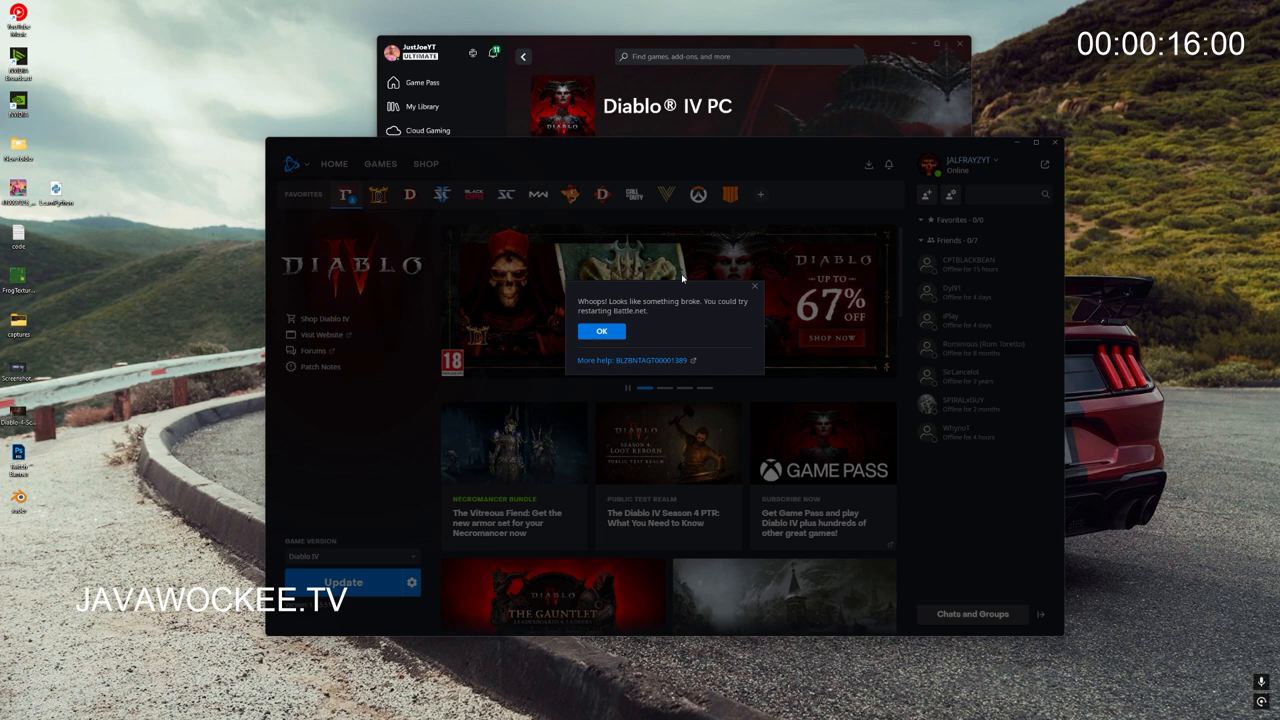
click(600, 332)
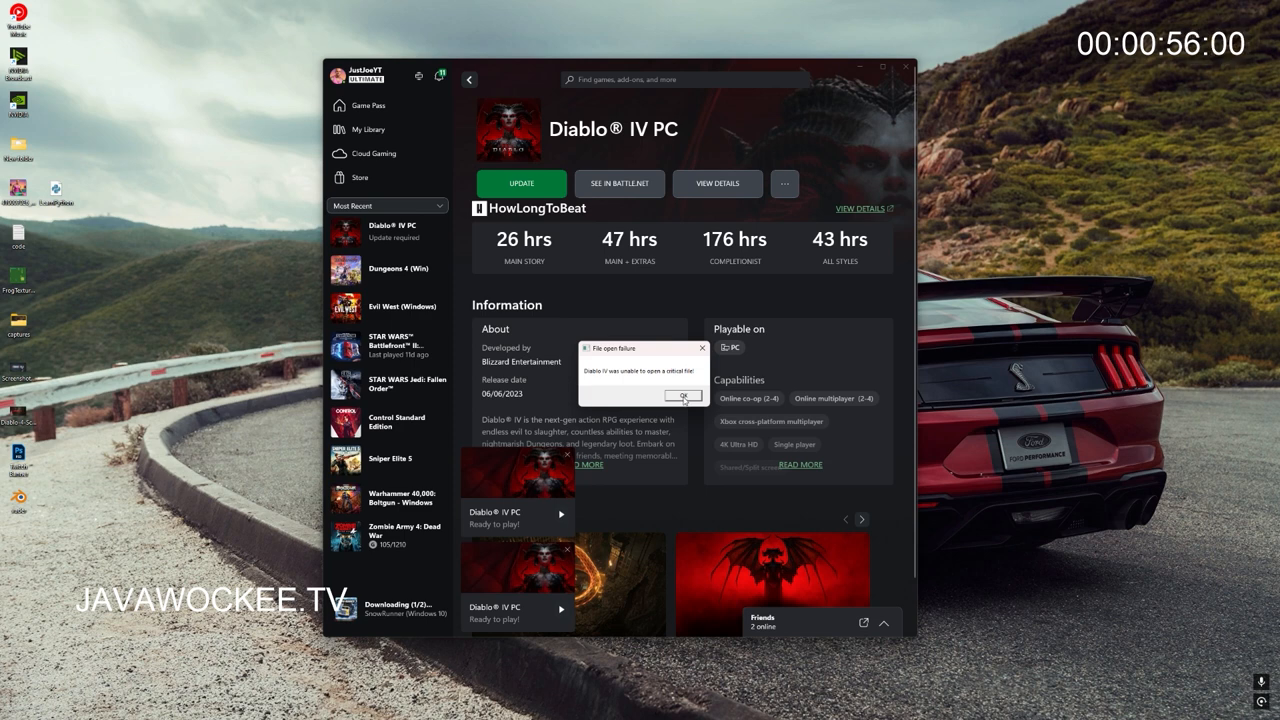
mouse_move(696, 394)
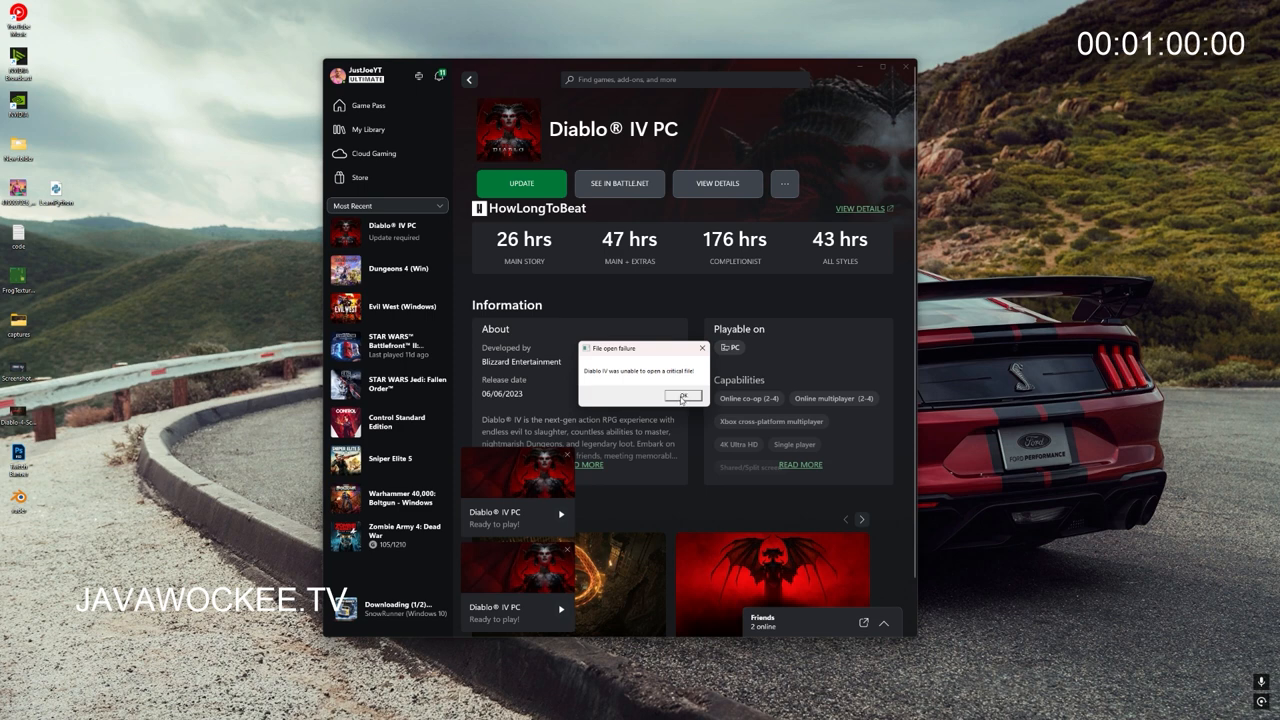
Step: Dismiss the File open failure warning on the Diablo IV PC page
click(680, 396)
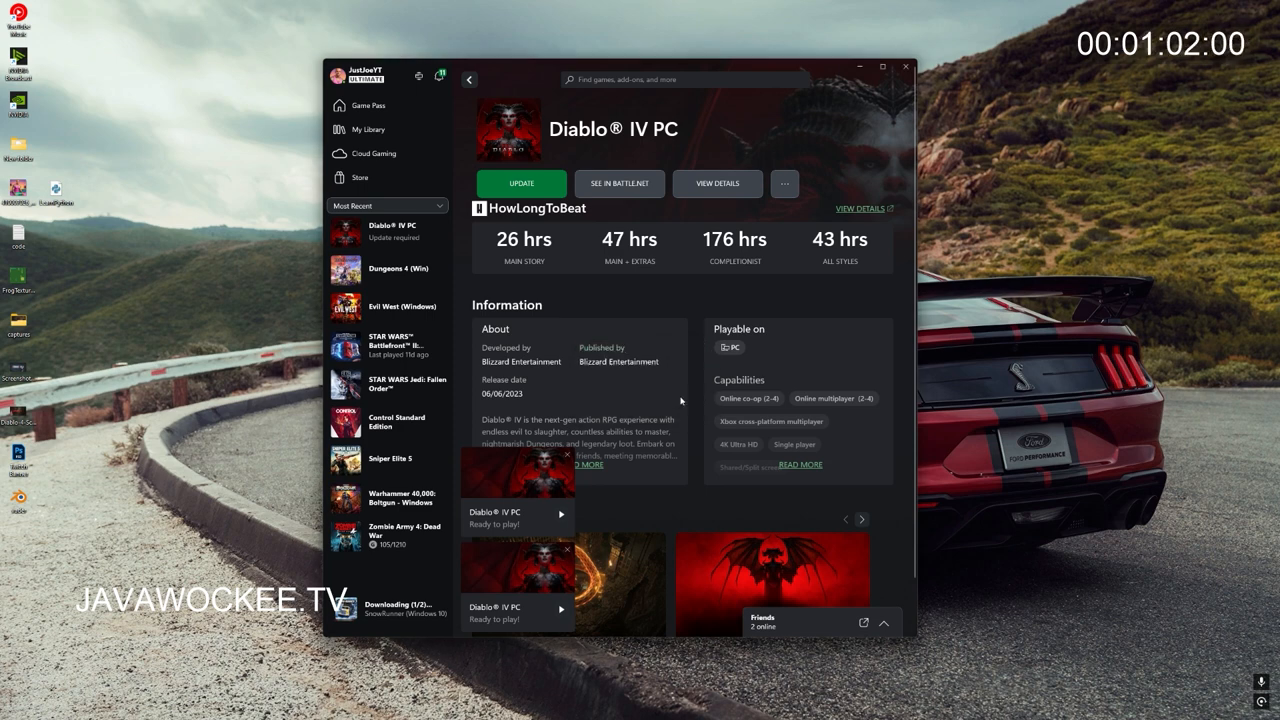
mouse_move(668, 272)
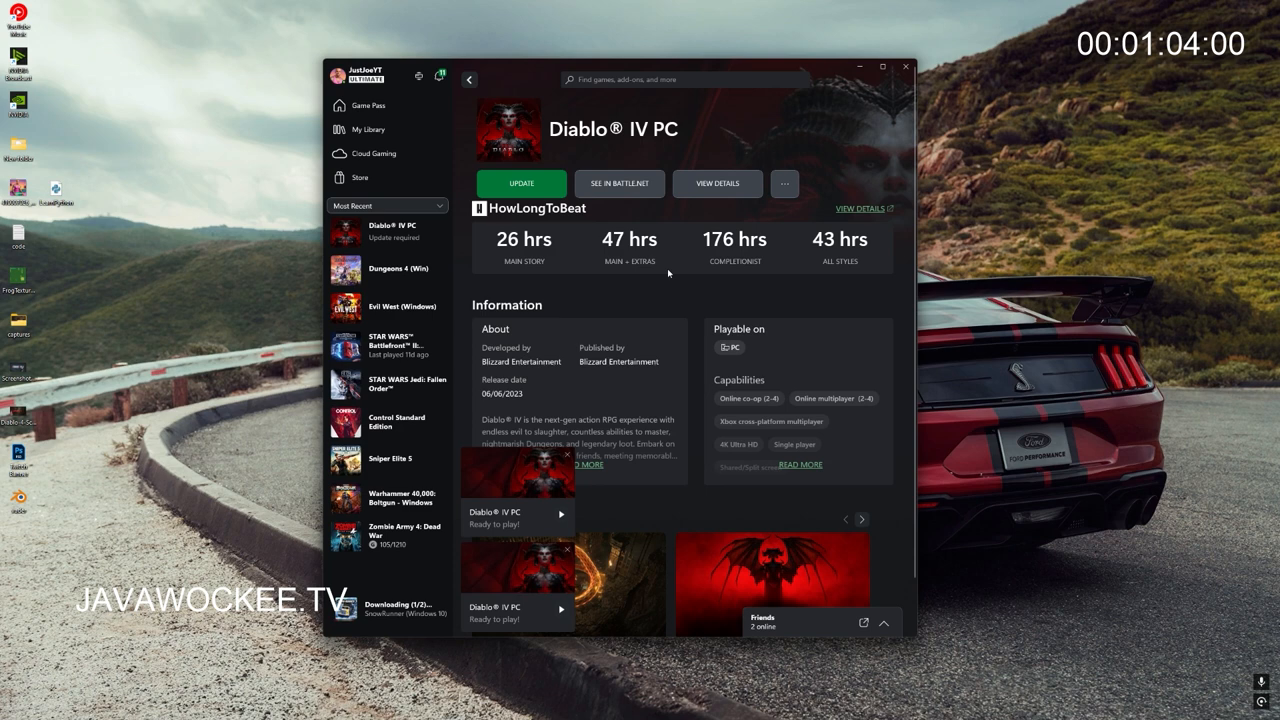
mouse_move(656, 294)
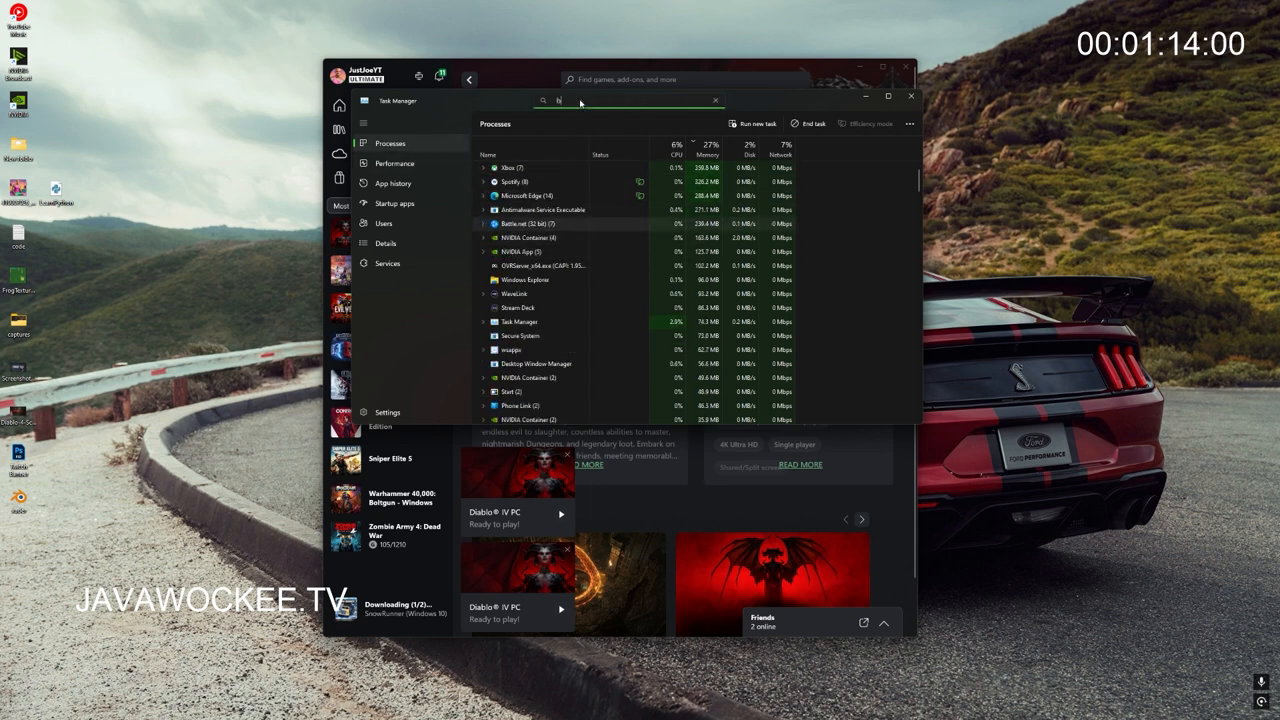
Step: Filter processes for 'battle', end the Battle.net processes, then close Task Manager and the Xbox app
text(battle)
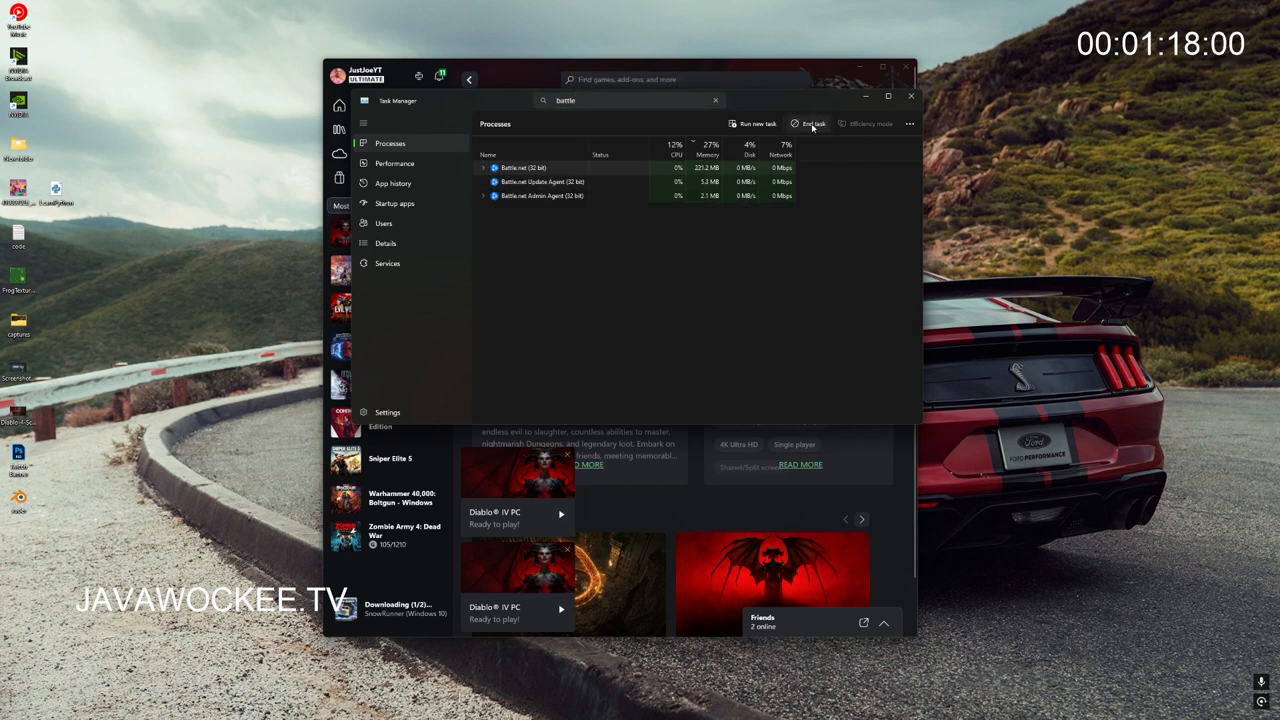
click(812, 124)
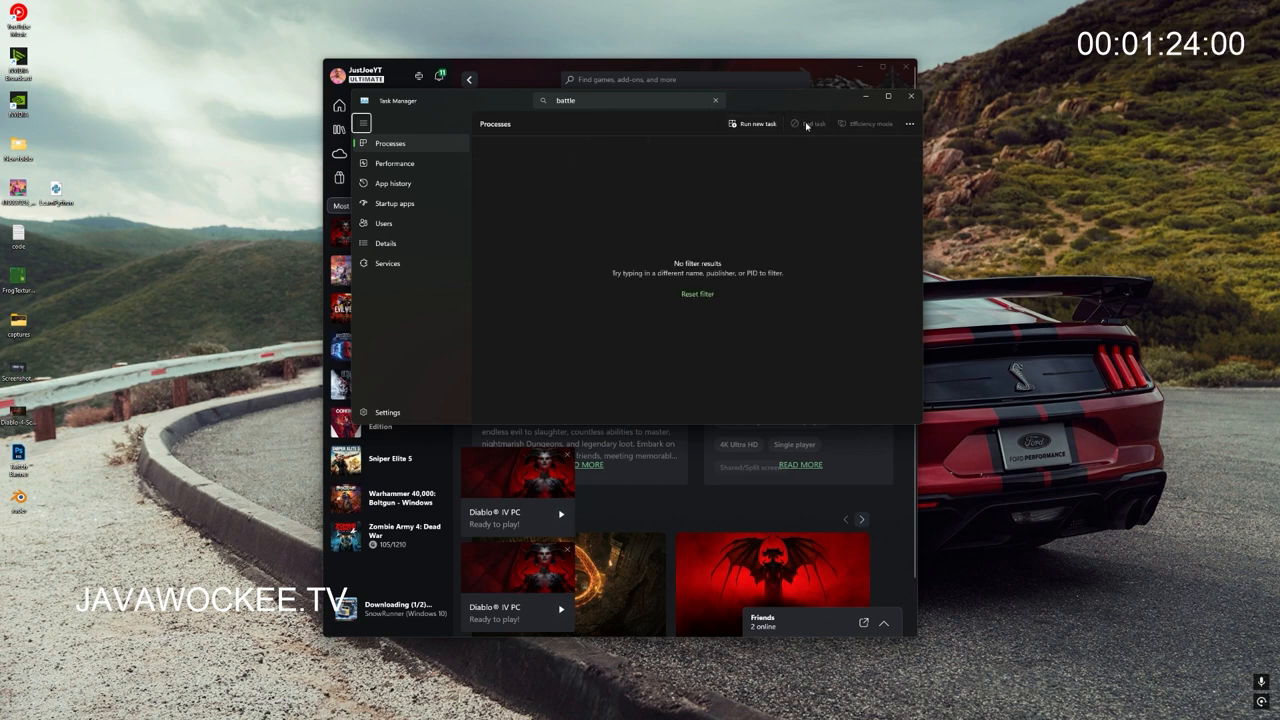
click(912, 96)
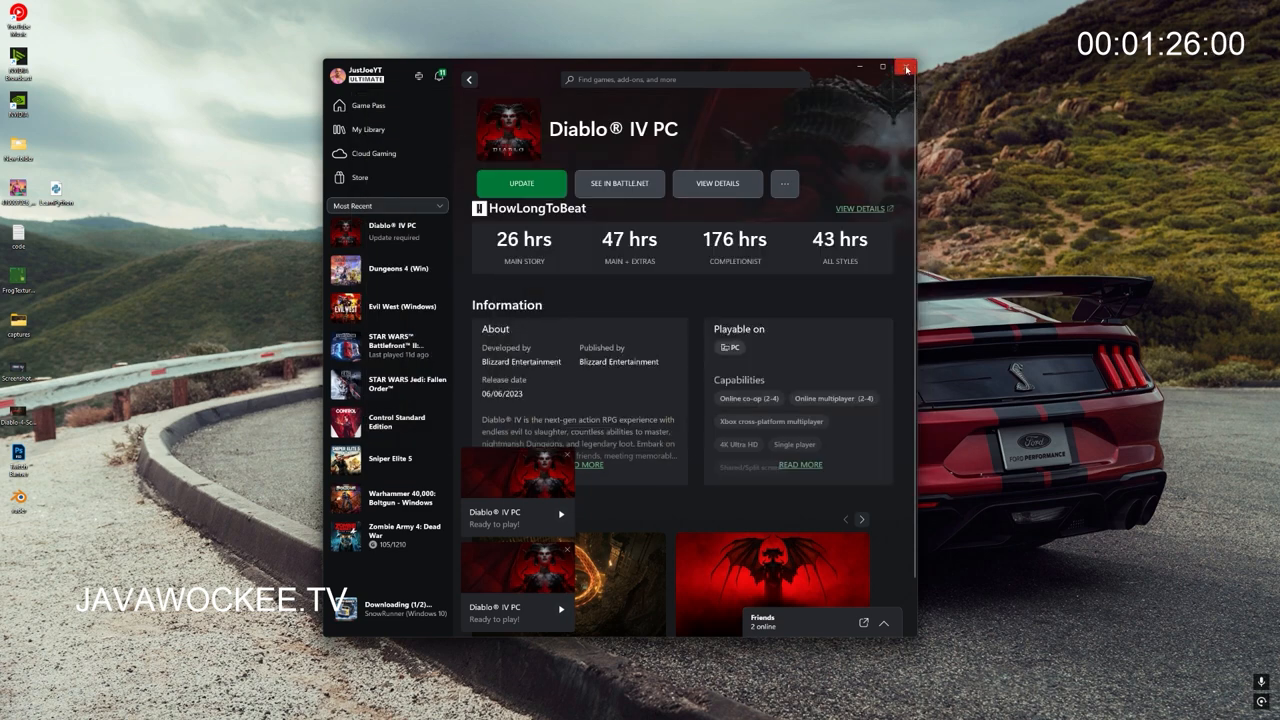
click(906, 68)
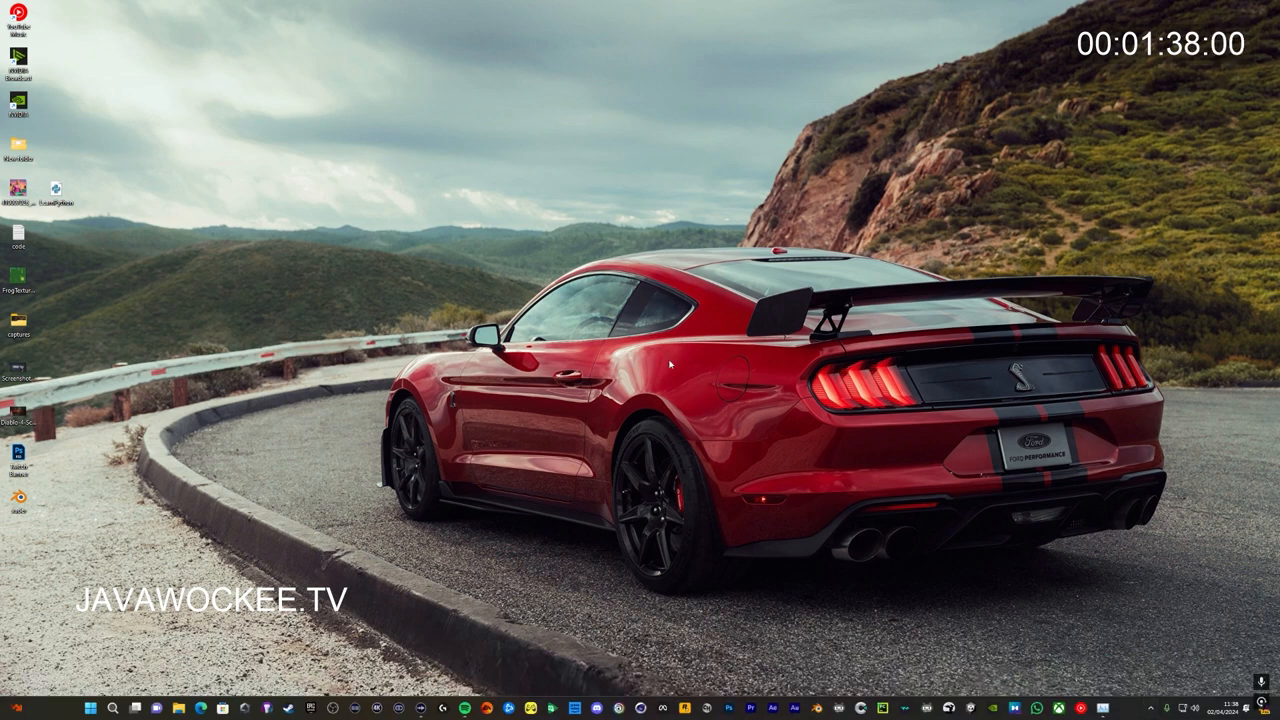
Step: Open C:\ProgramData in File Explorer via the Run dialog from the Start menu
click(116, 708)
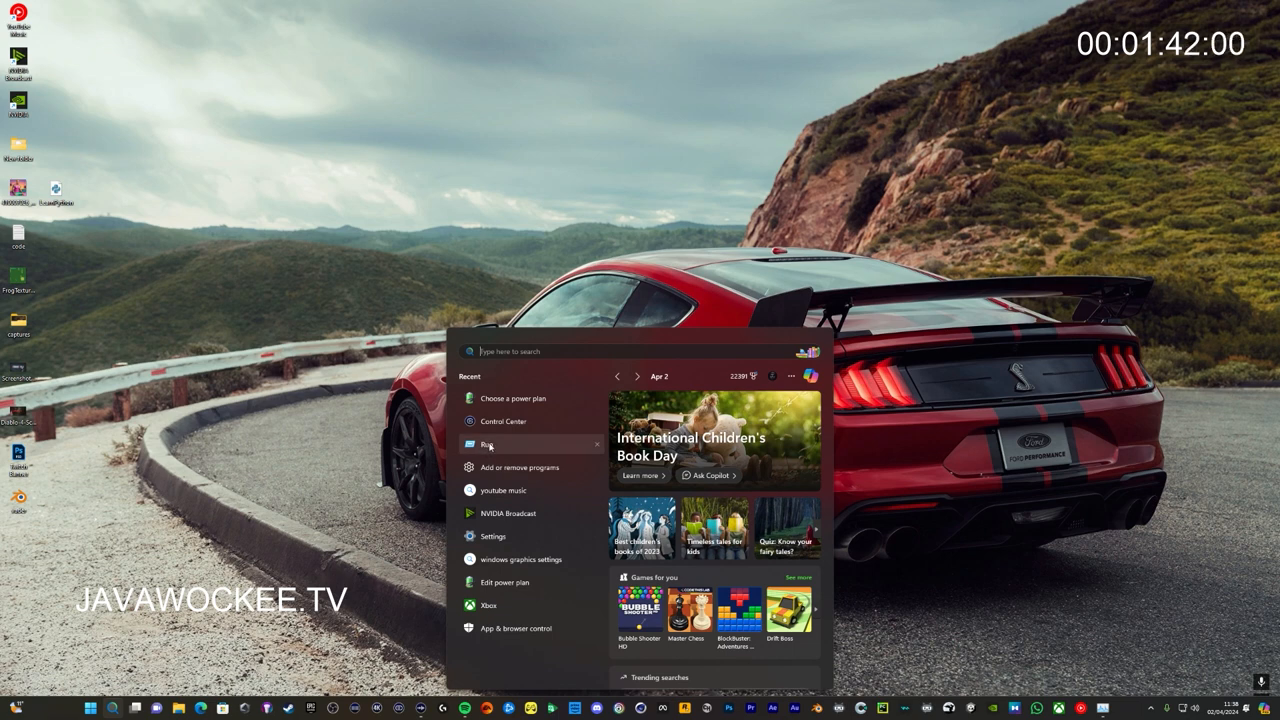
click(490, 444)
text(c:\ProgramData)
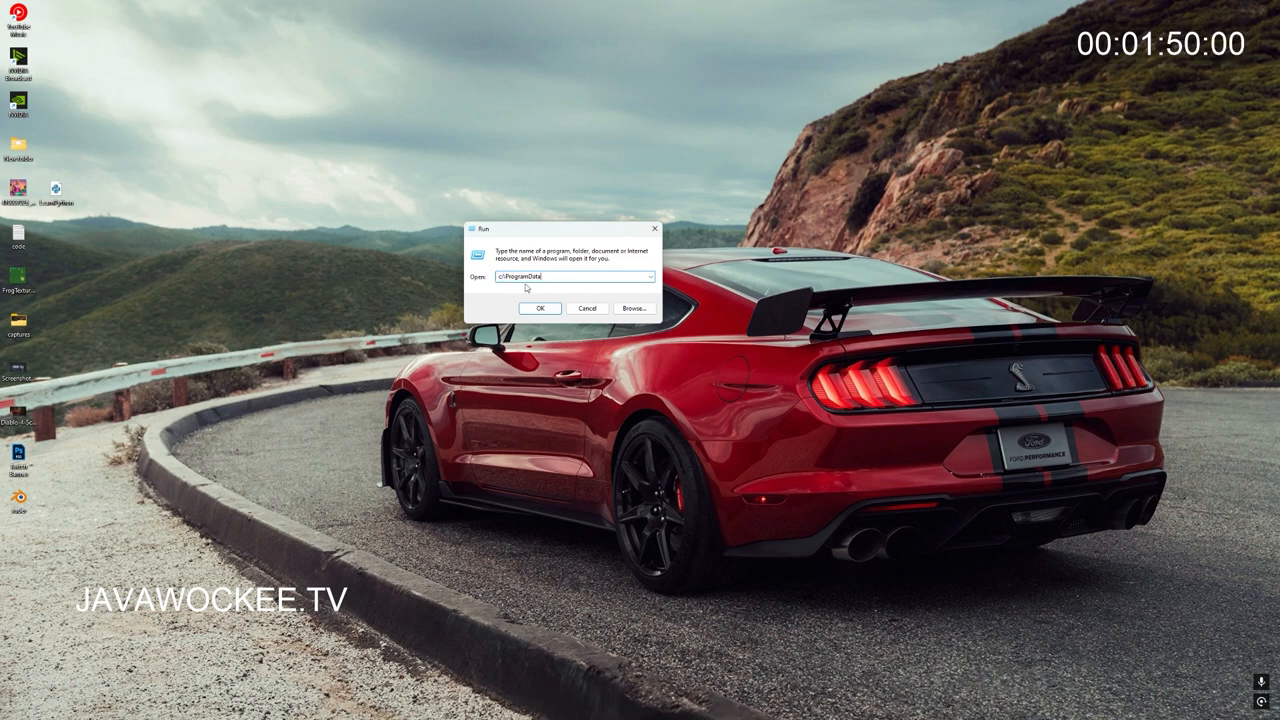
click(540, 308)
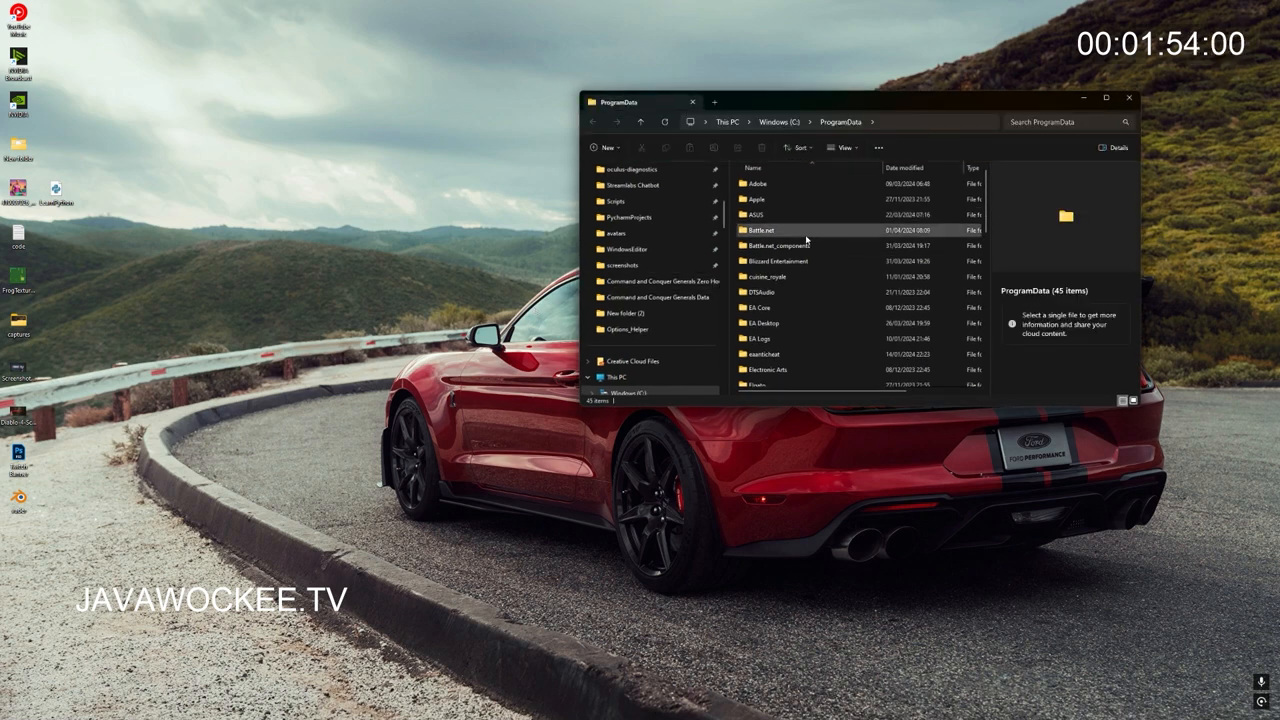
mouse_move(760, 230)
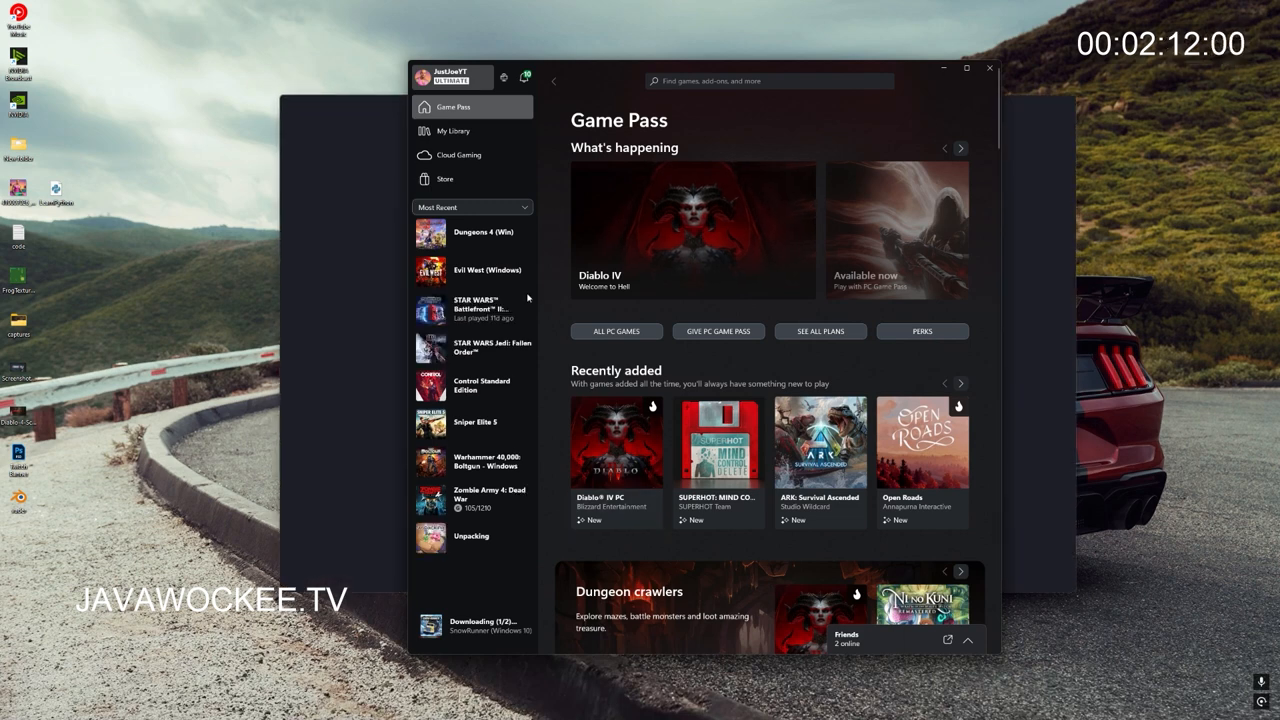
Step: Launch Diablo IV PC from the Xbox app, acknowledge Battle.net's Connected to Xbox notice, and return to Xbox
click(616, 442)
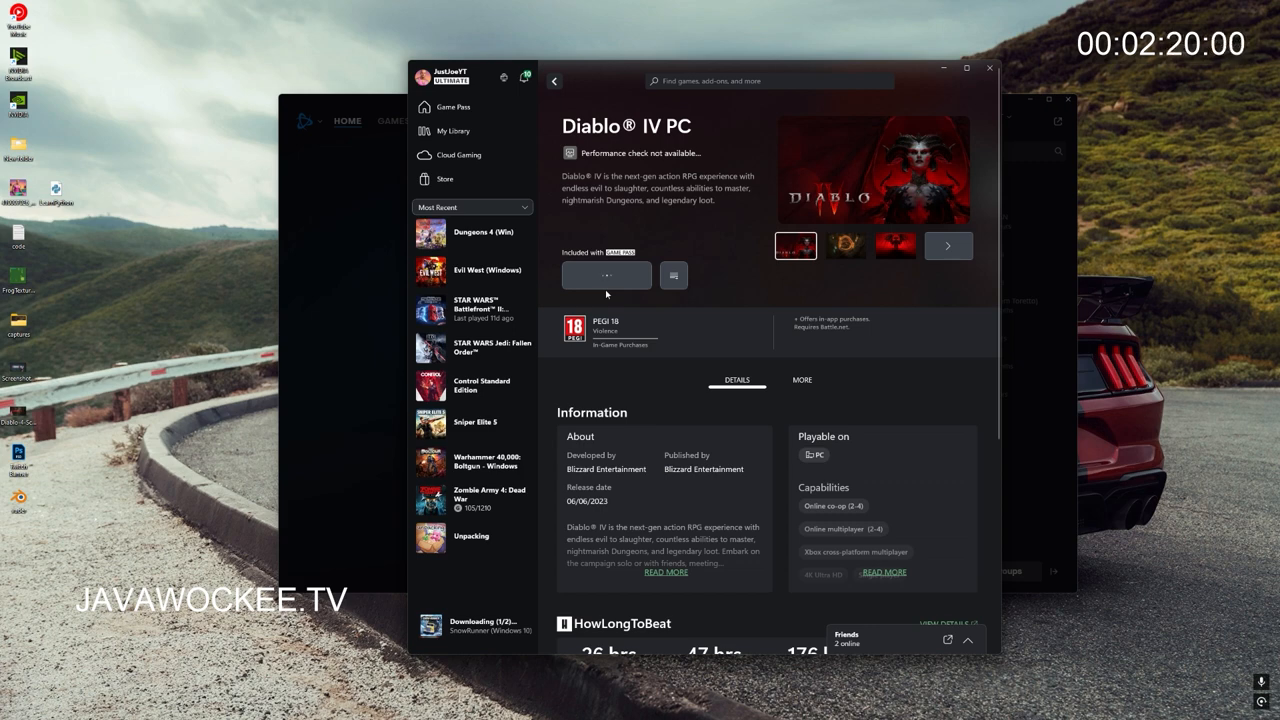
mouse_move(352, 108)
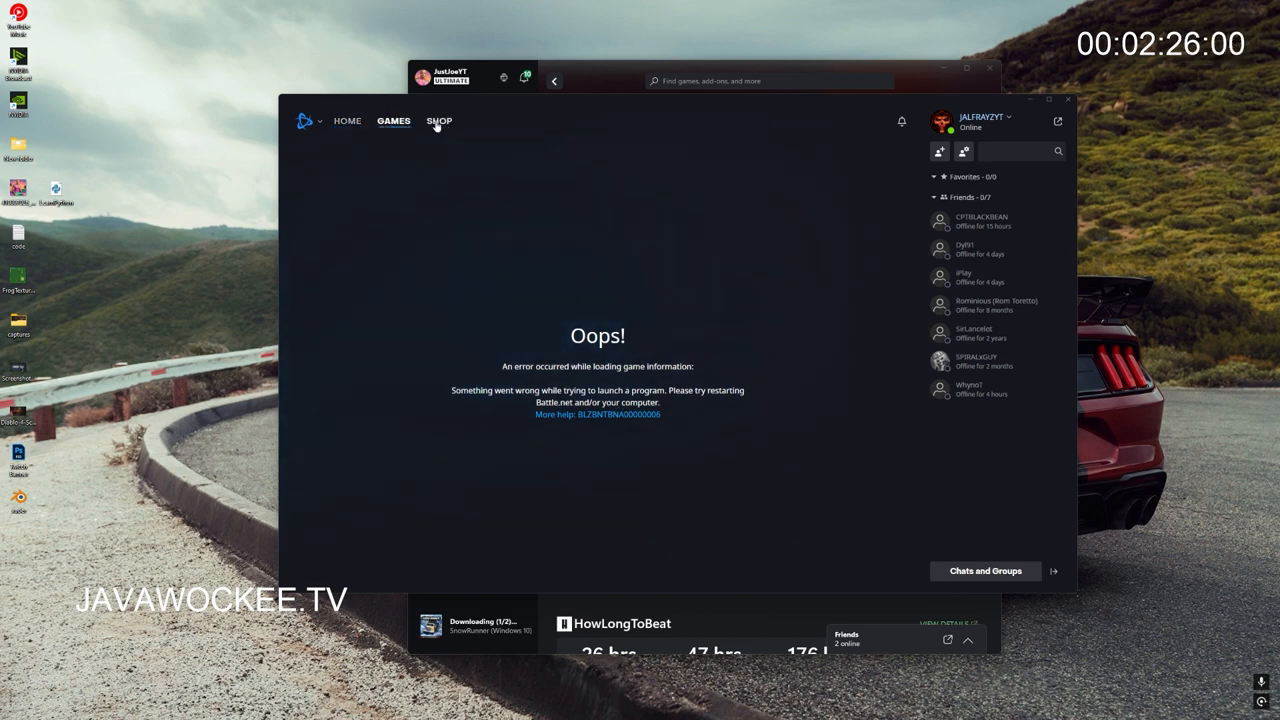
click(348, 122)
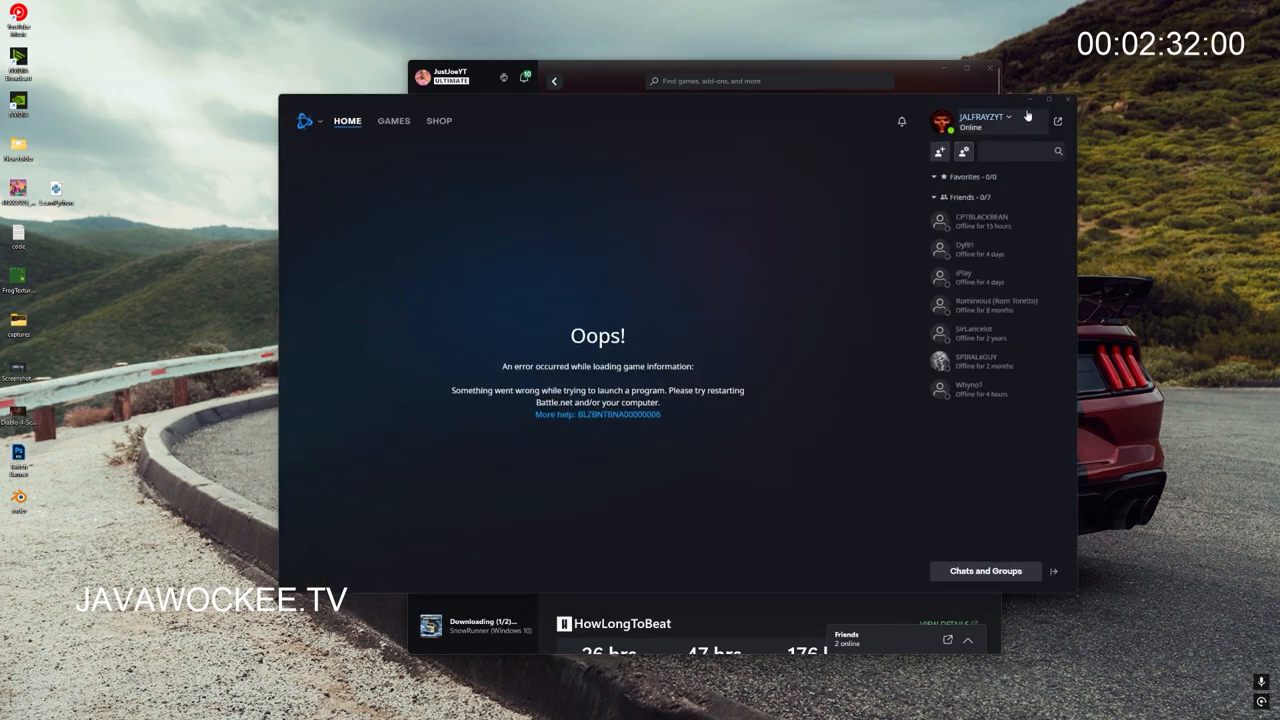
click(392, 120)
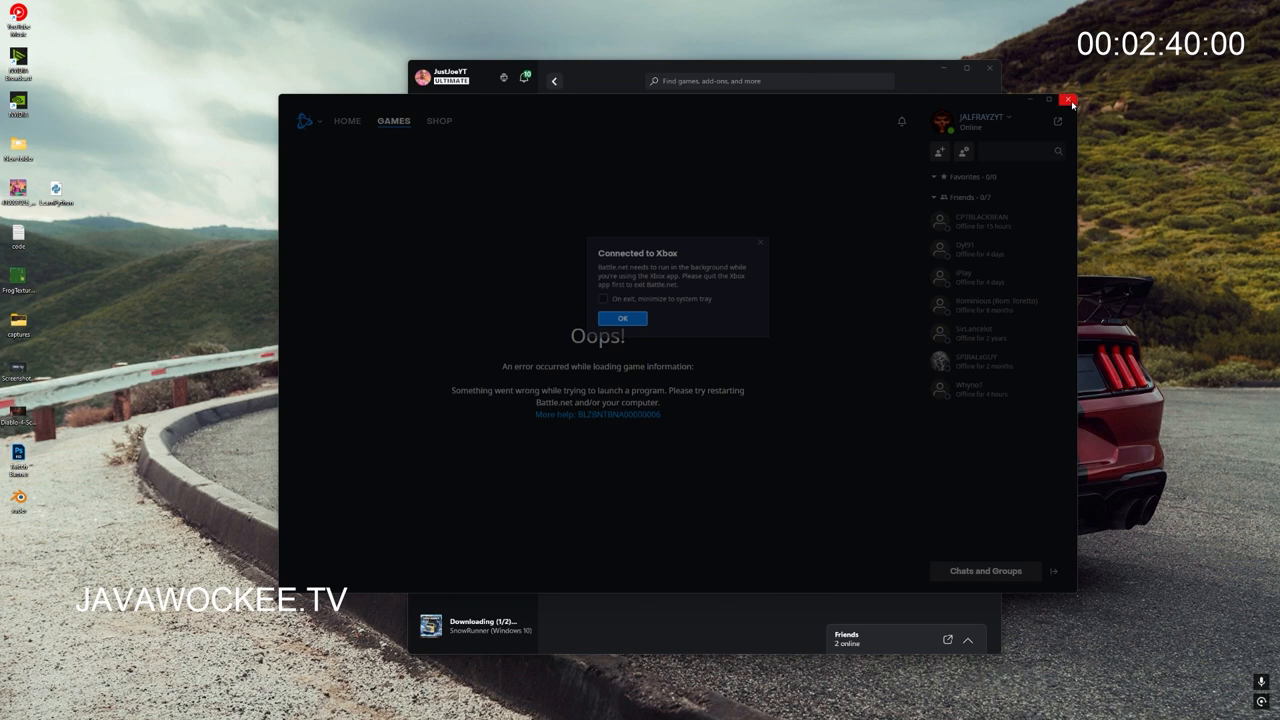
click(622, 318)
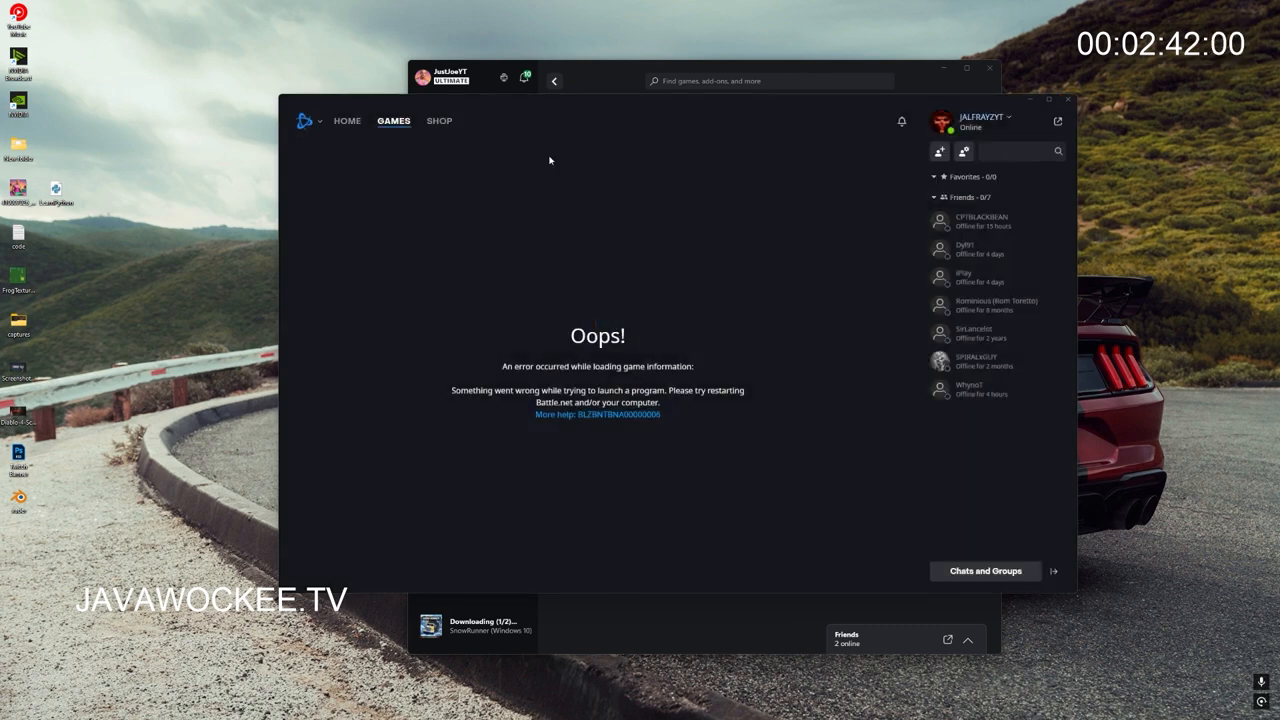
click(392, 122)
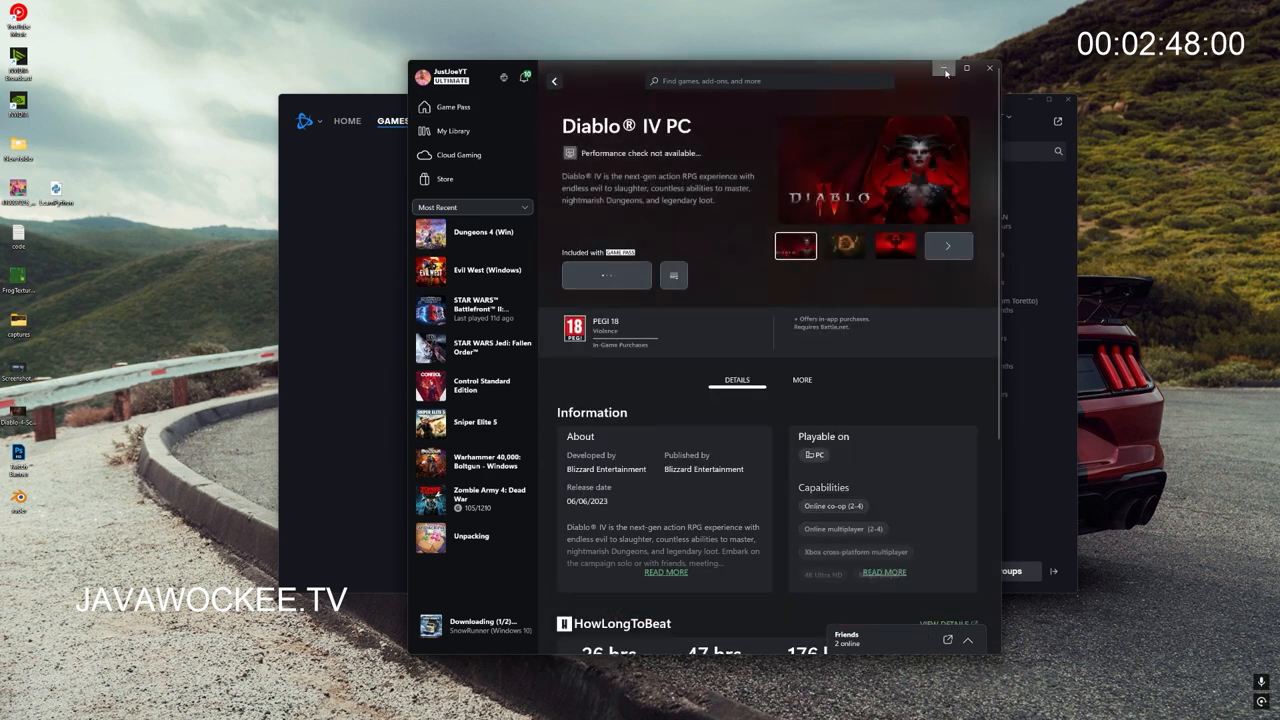
mouse_move(944, 68)
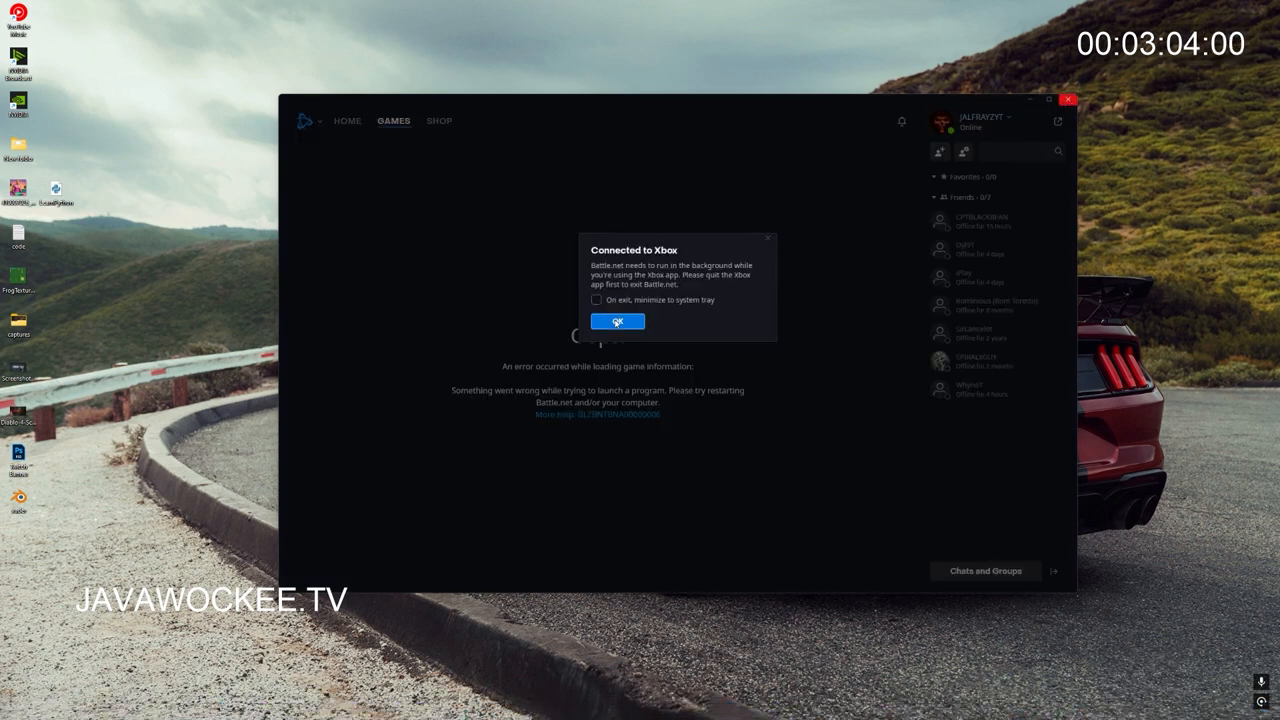
Step: Dismiss Battle.net's Connected to Xbox notice after trying to quit it
click(616, 320)
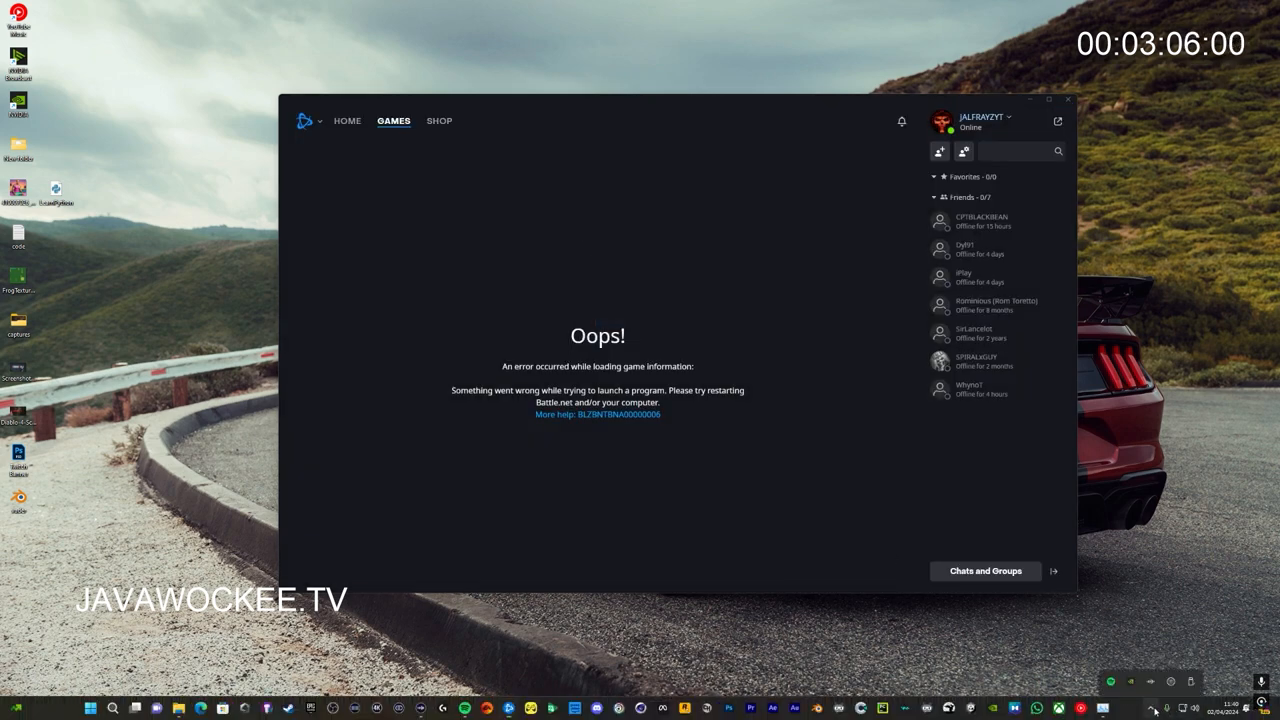
mouse_move(1068, 100)
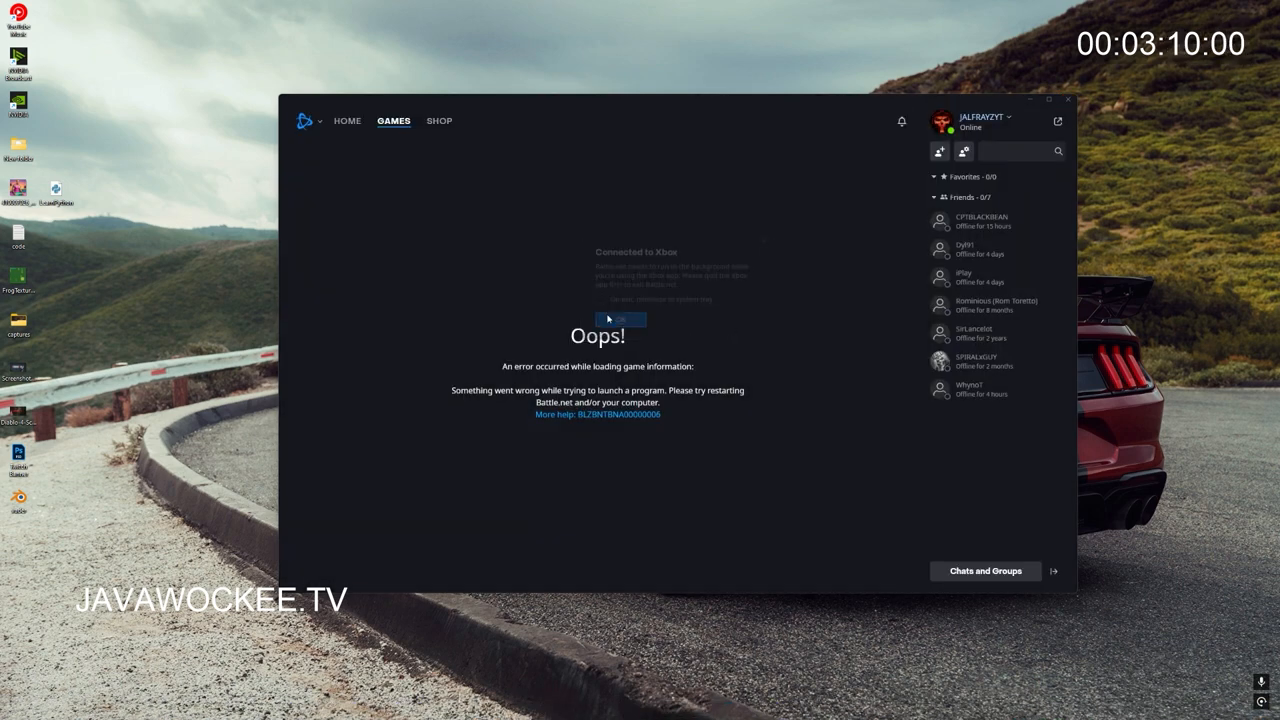
click(620, 320)
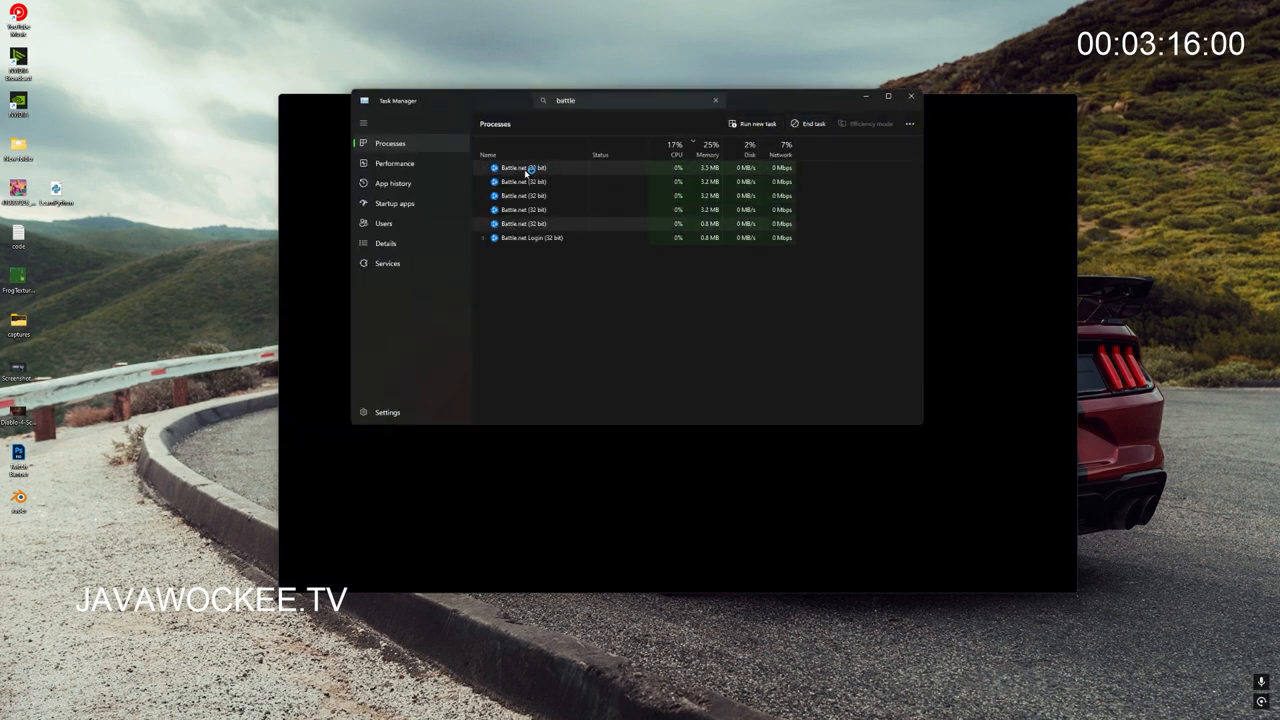
Step: End the remaining Battle.net processes and close Task Manager
click(812, 124)
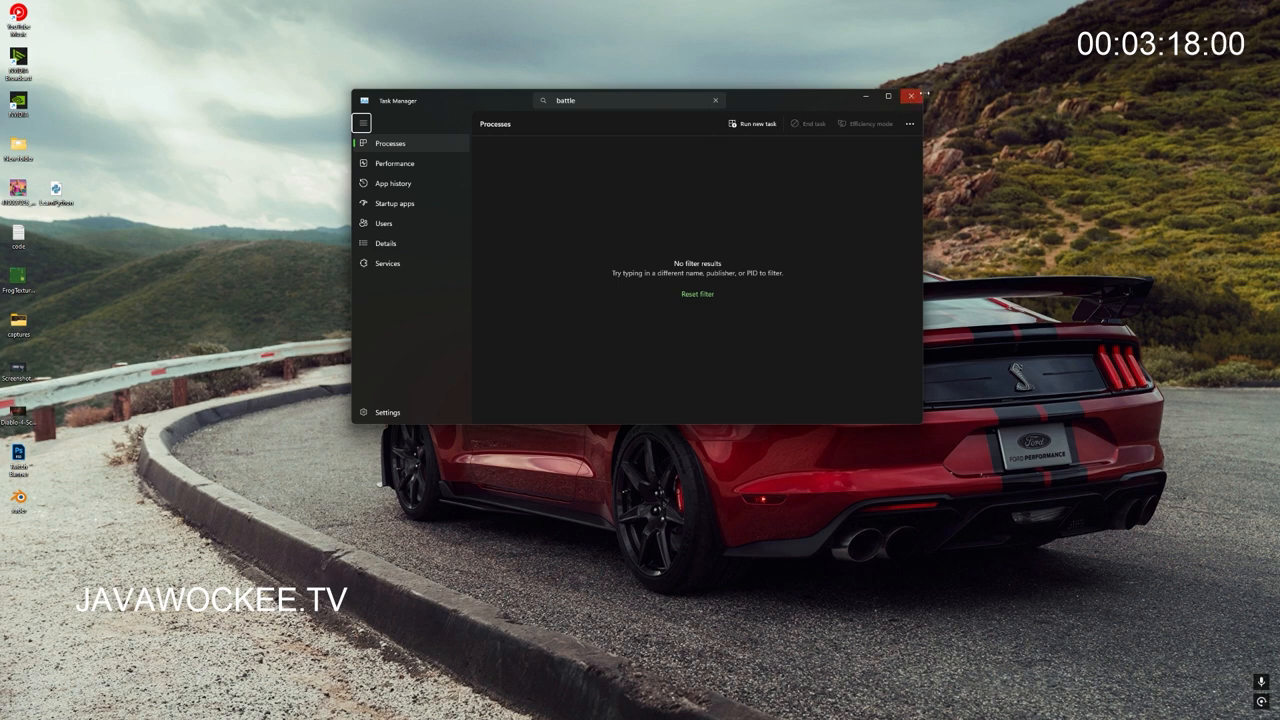
click(910, 96)
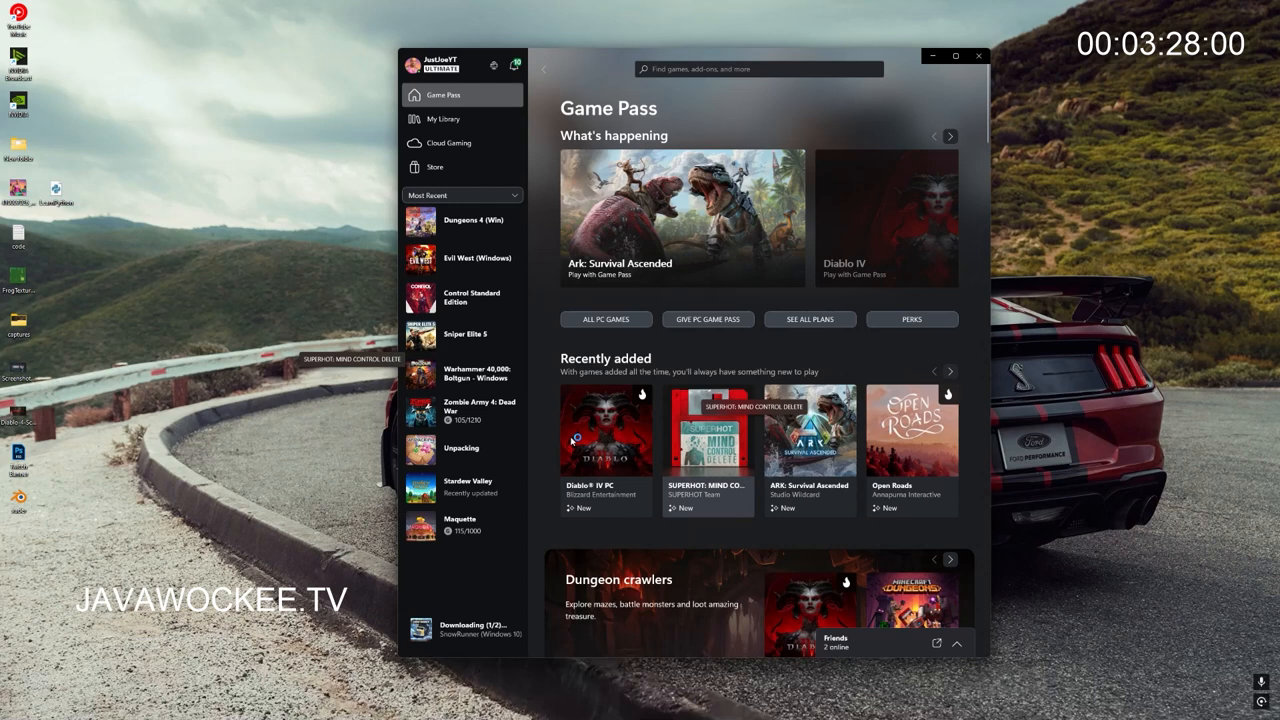
Step: Select Diablo IV PC under Recently added on the Game Pass home page
click(604, 430)
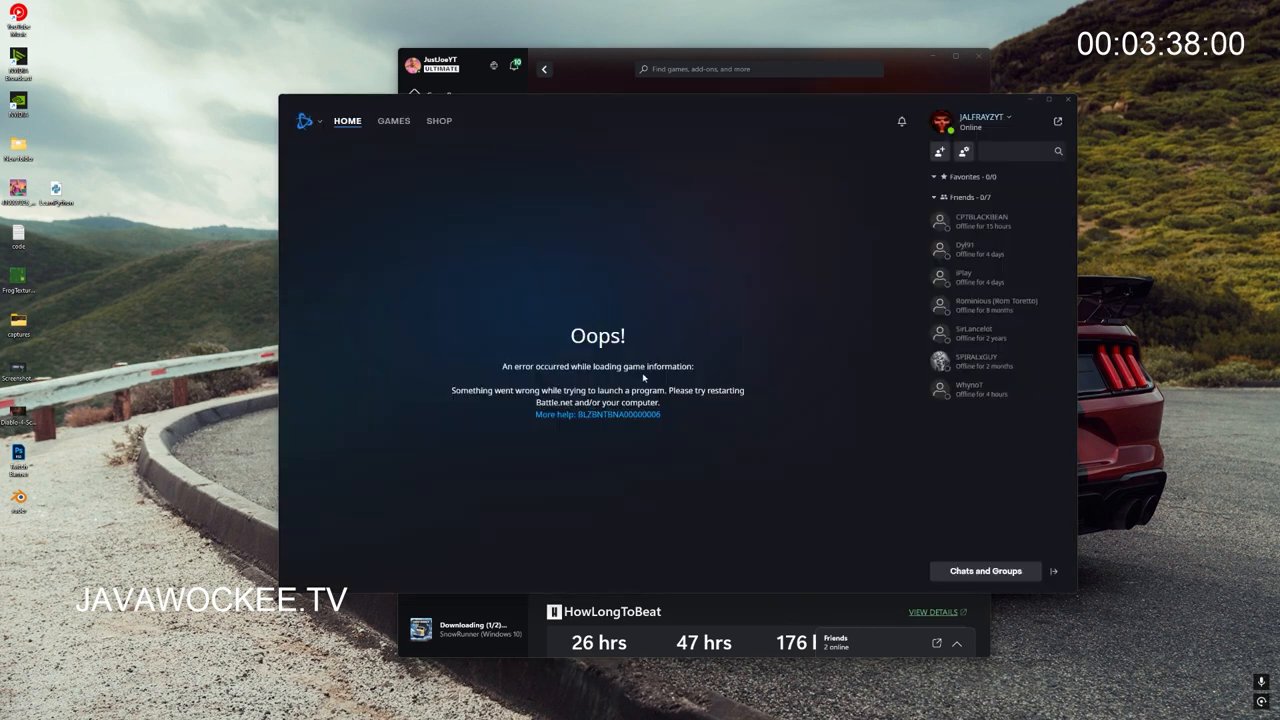
Step: Close the Xbox app windows behind the Battle.net launcher
click(980, 56)
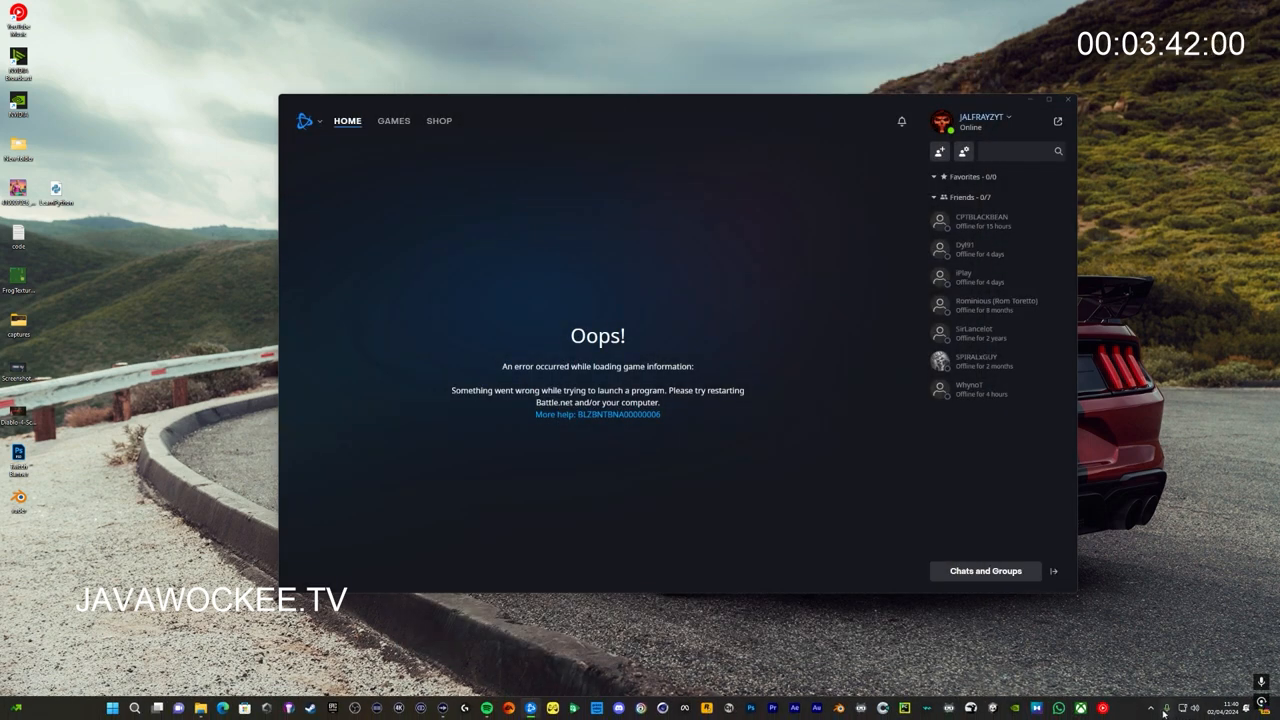
mouse_move(886, 664)
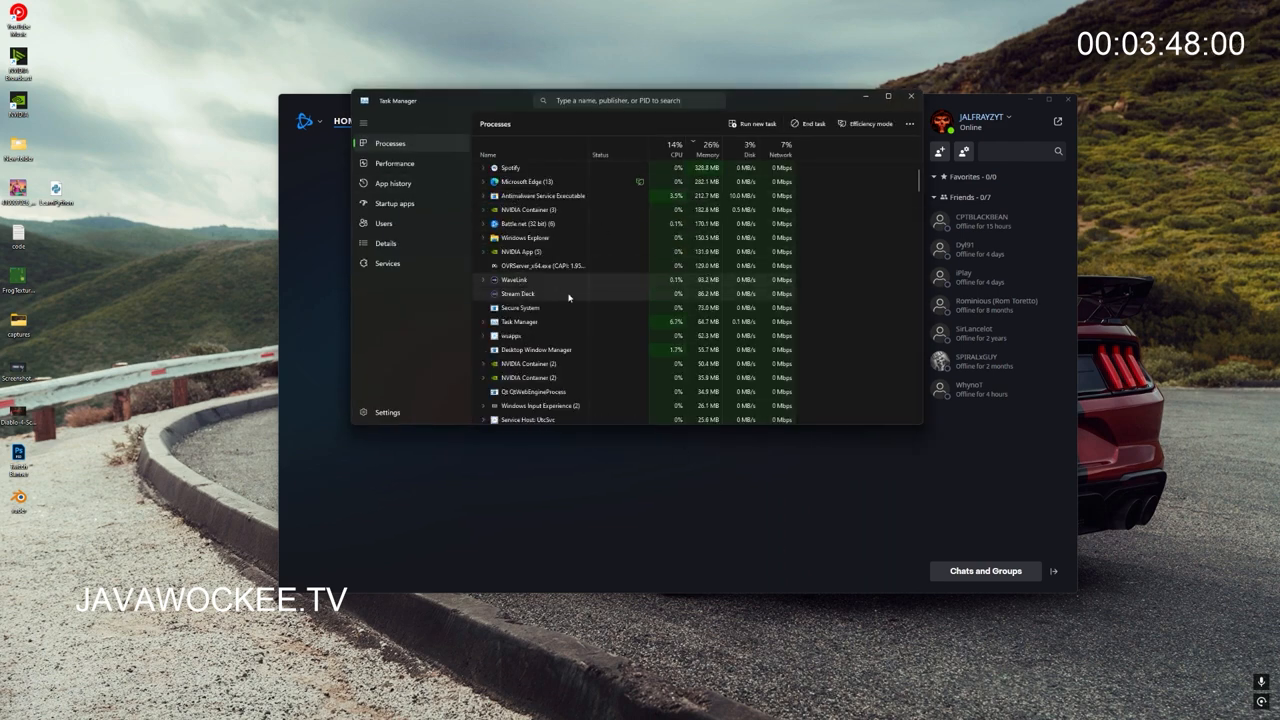
Step: Search 'BAT' in Task Manager, end the Battle.net processes, and close Task Manager
text(BATT)
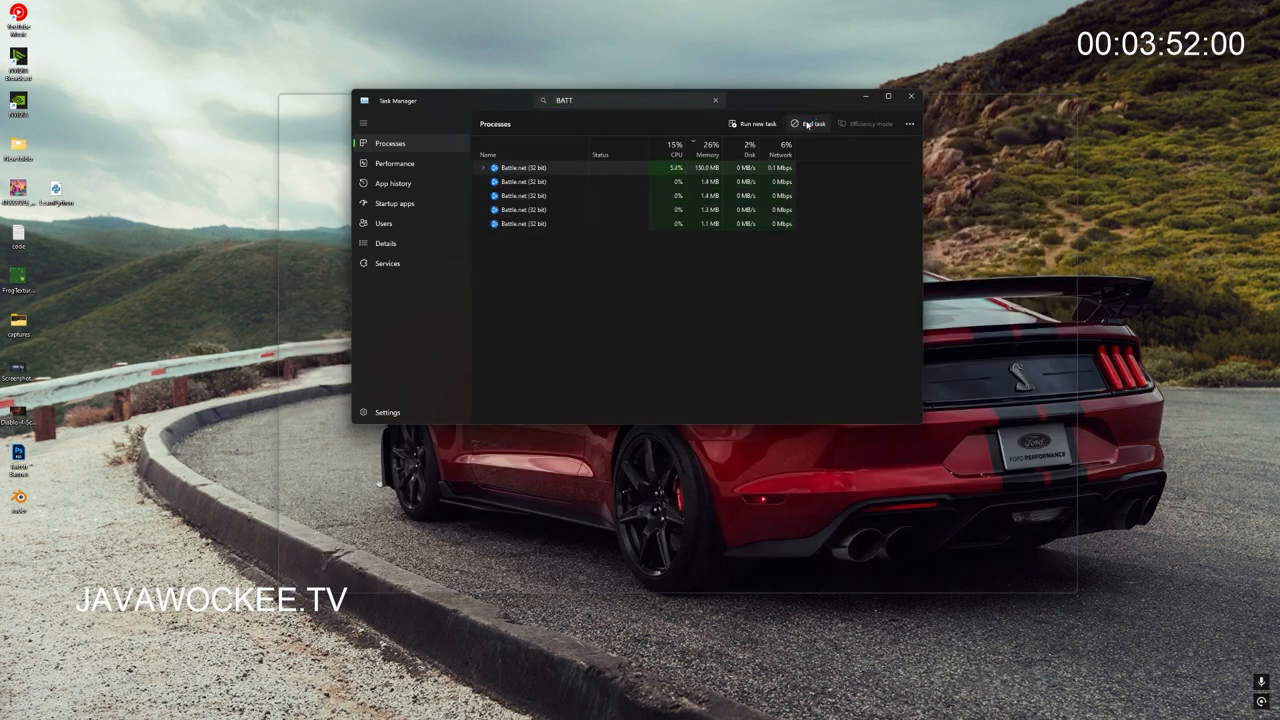
click(814, 124)
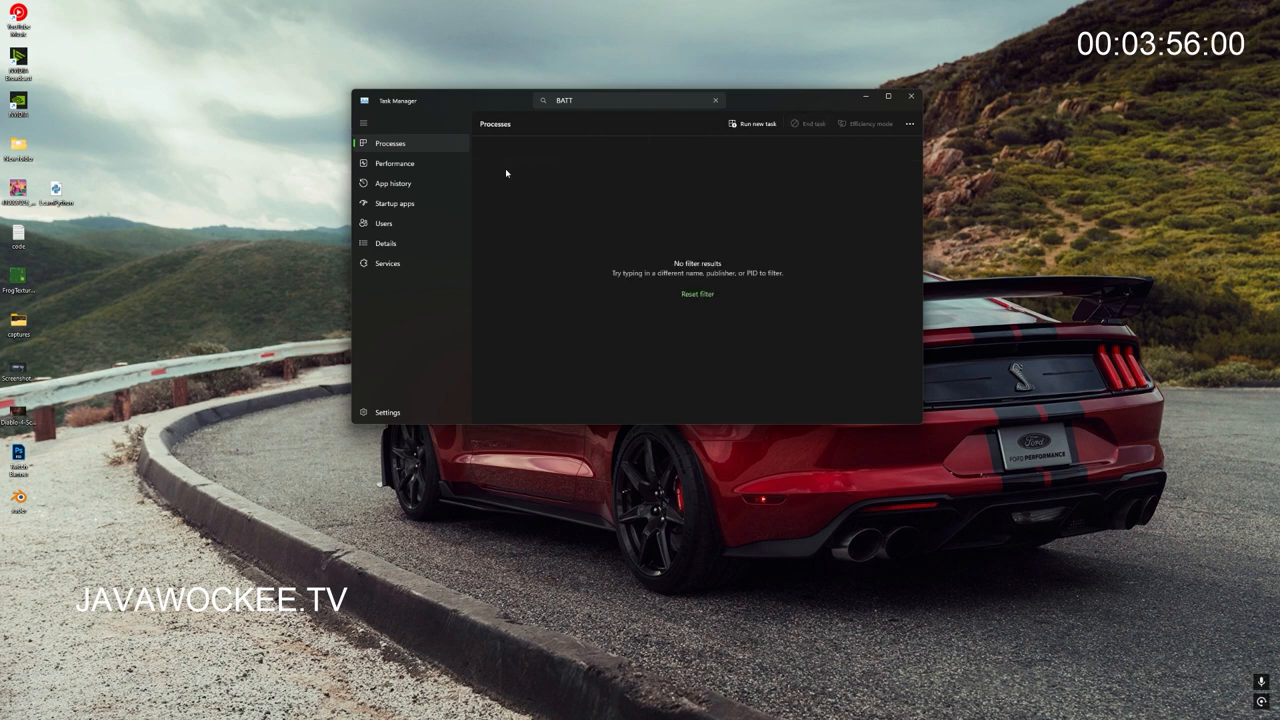
click(910, 96)
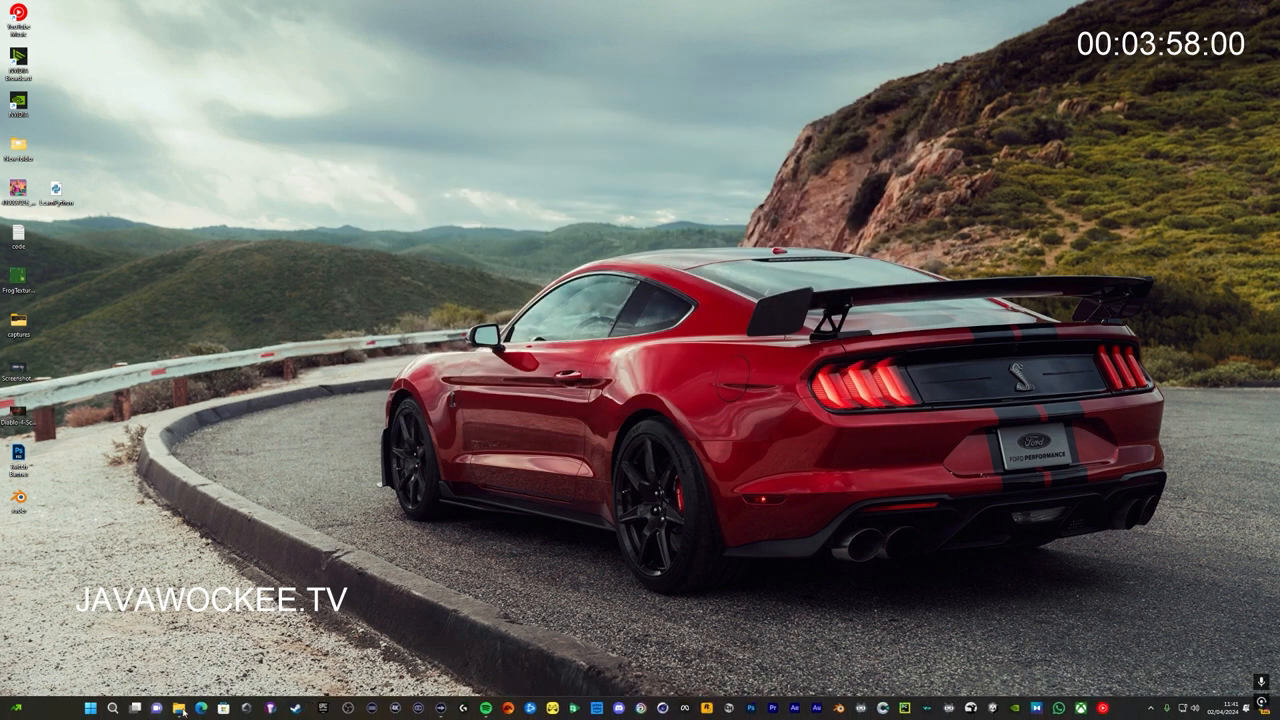
Step: Delete the Battle.net_components folder from C:\ProgramData with admin permission and close File Explorer
click(180, 708)
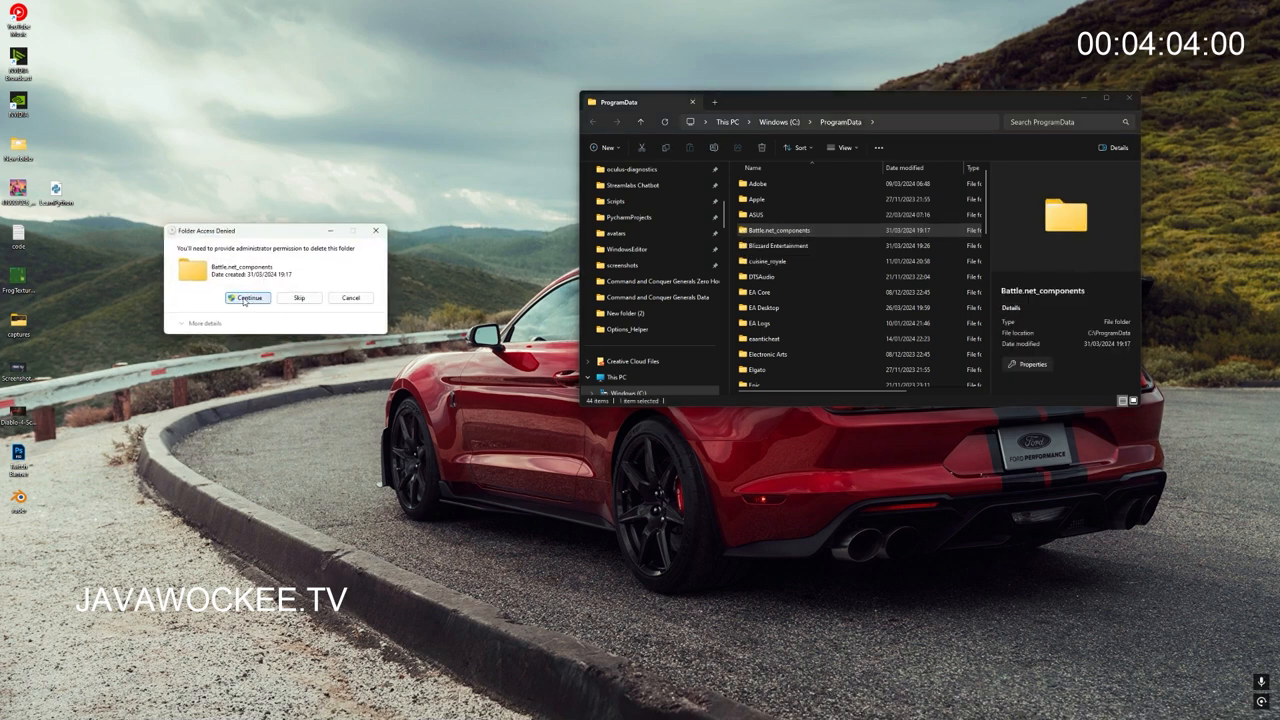
click(248, 296)
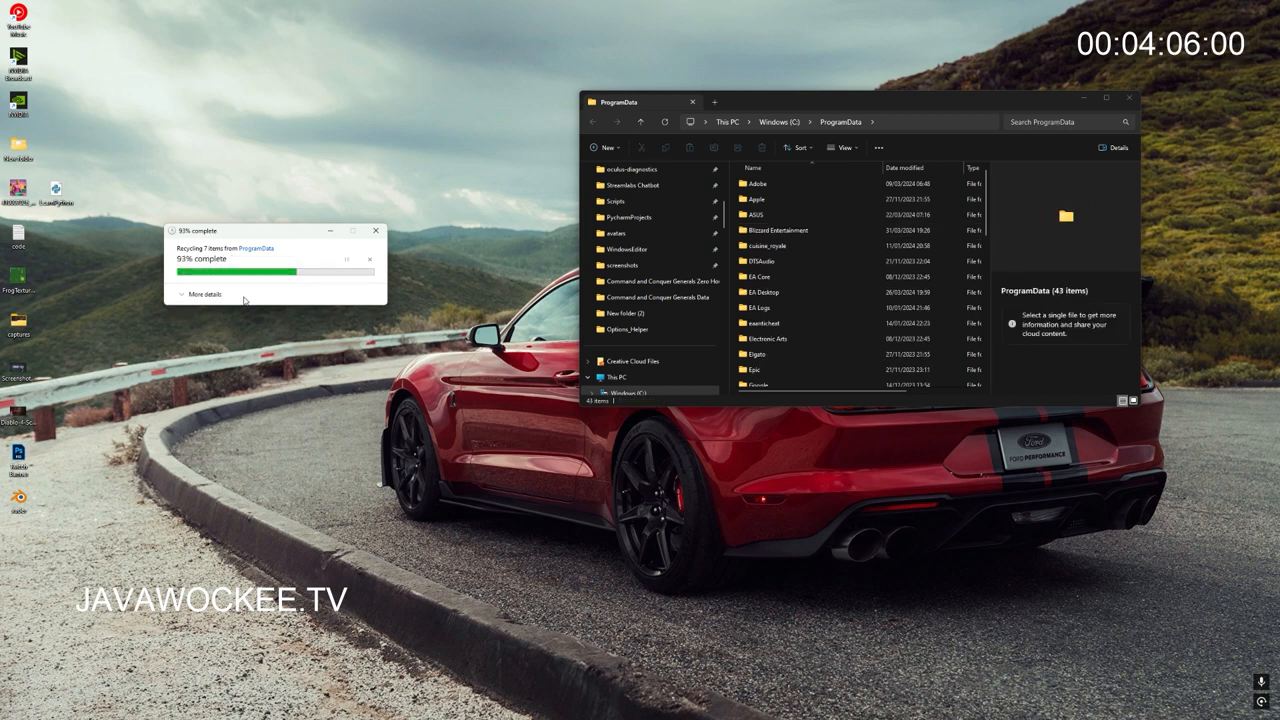
click(778, 230)
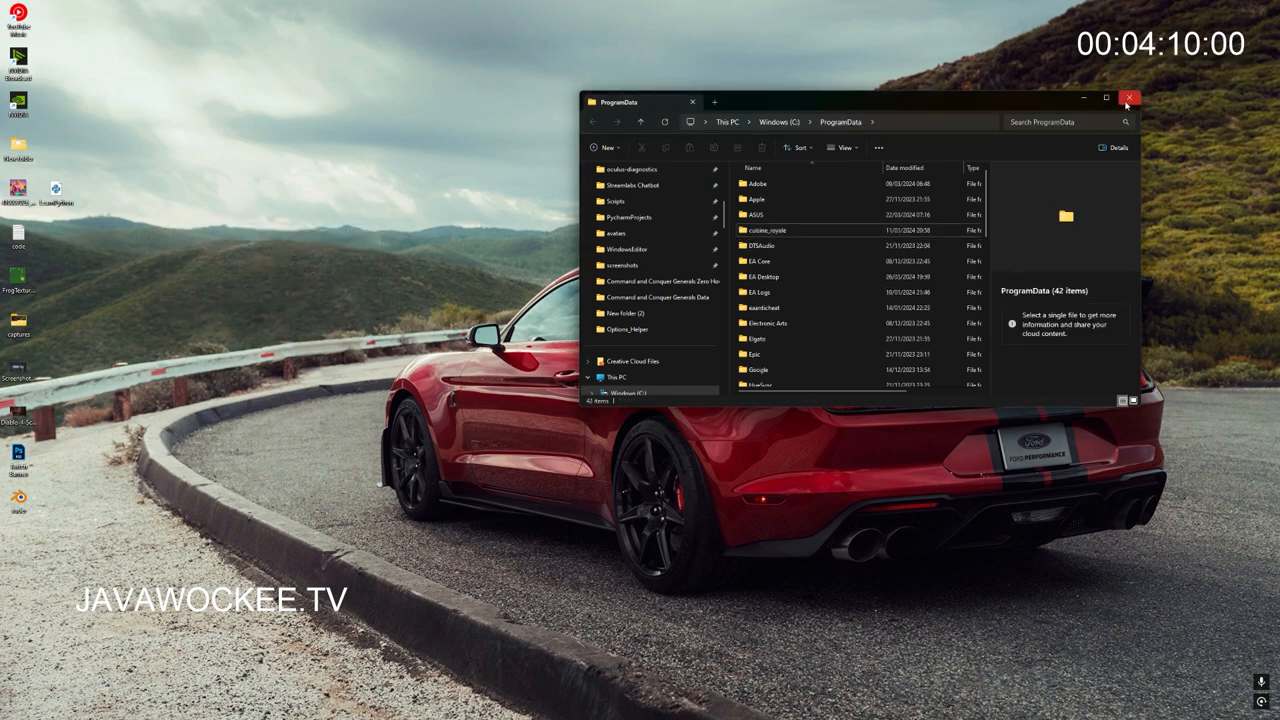
click(1128, 98)
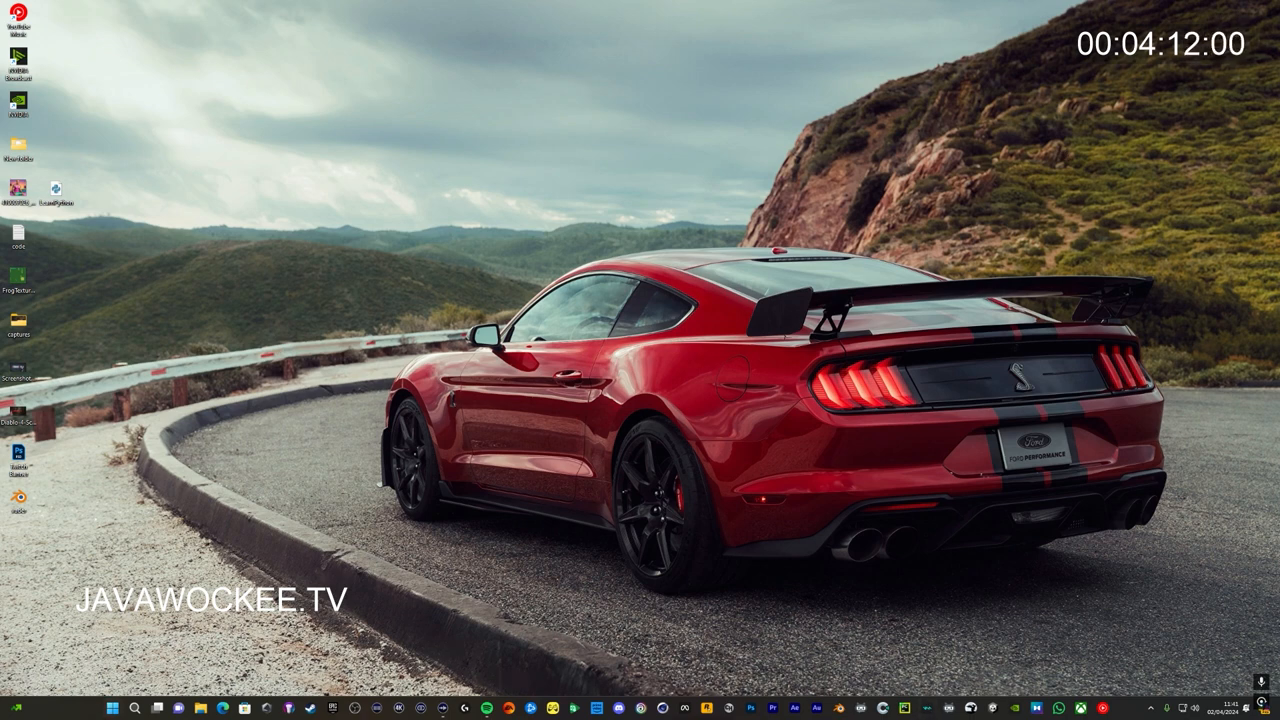
Step: Navigate to Media (D:) > Blizzard Games > Diablo IV in File Explorer
click(180, 708)
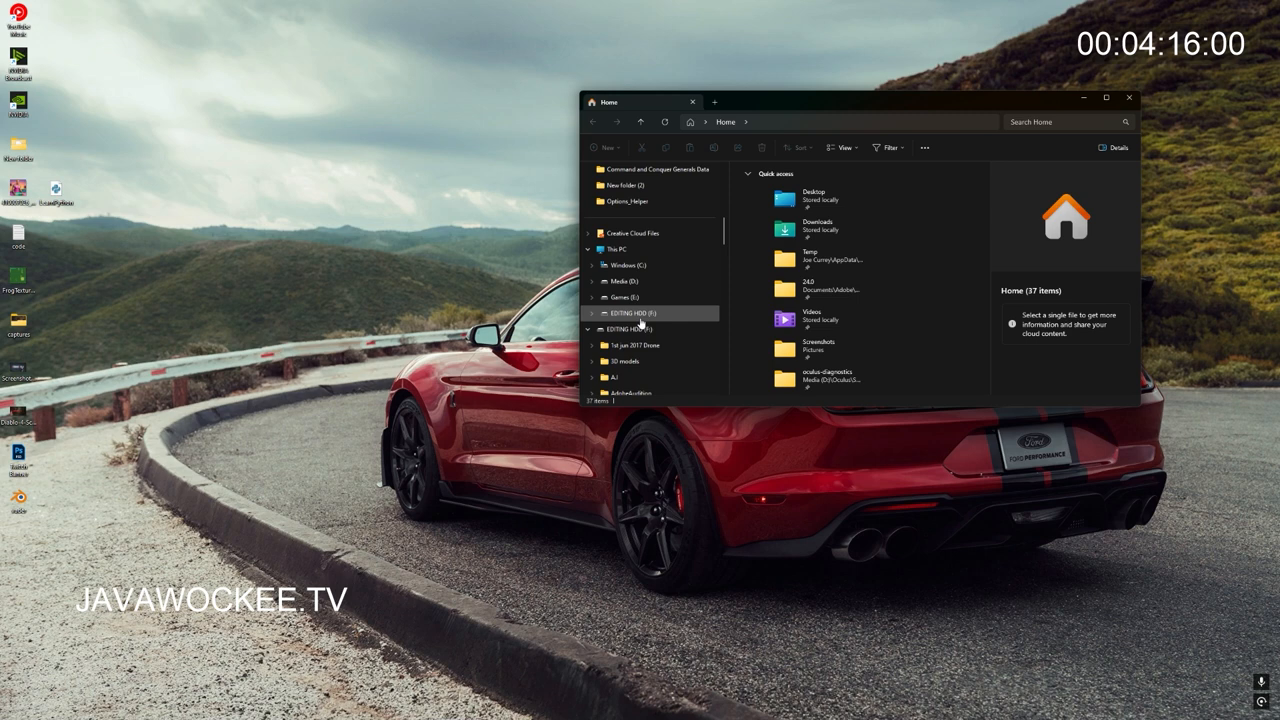
click(622, 280)
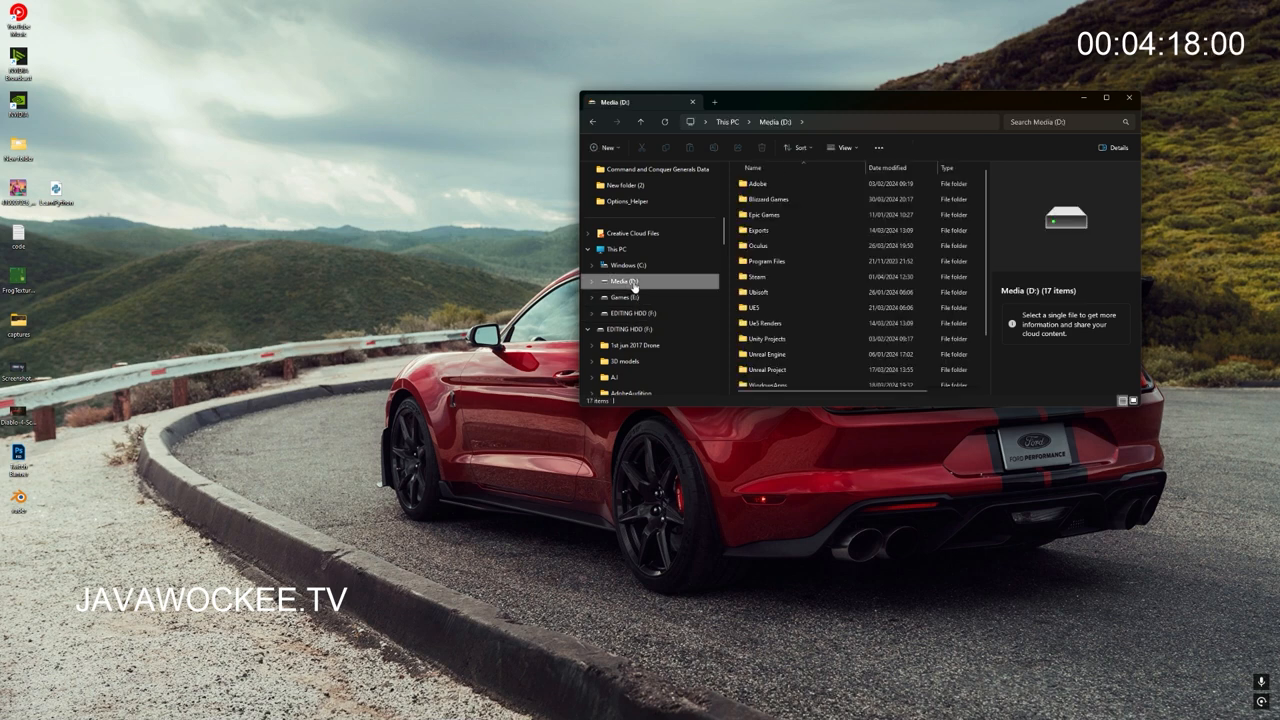
double_click(768, 200)
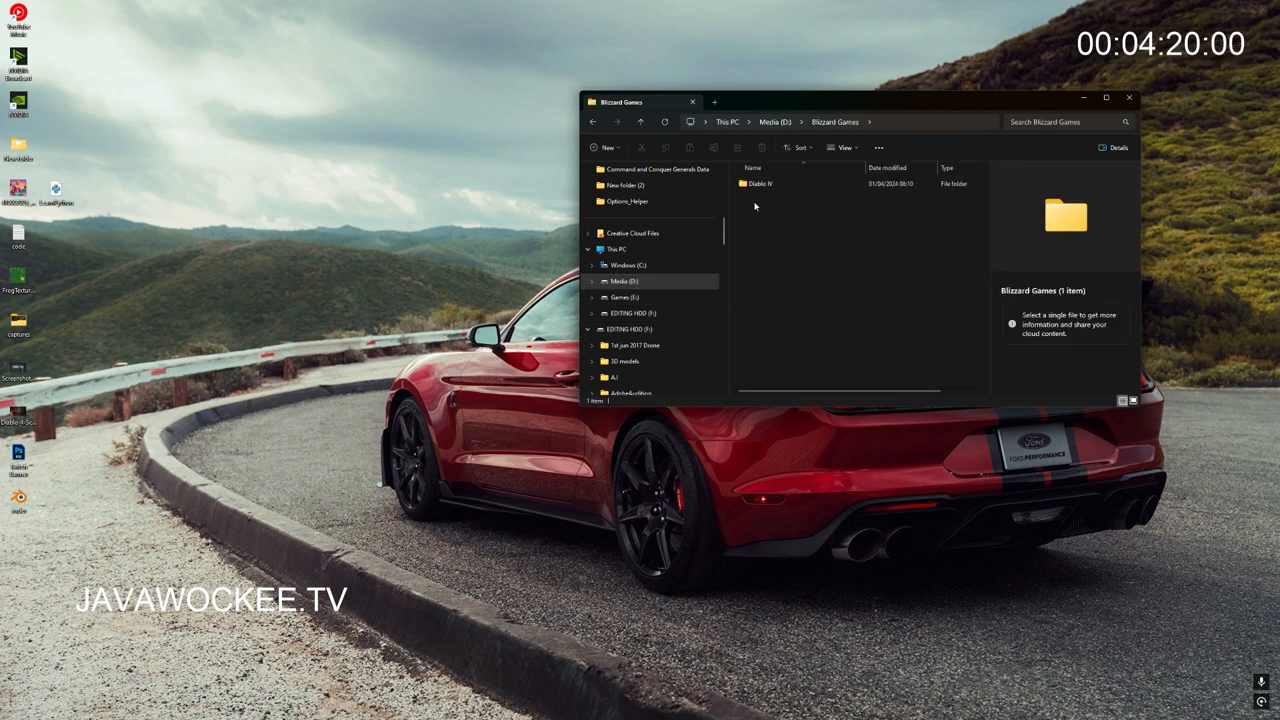
double_click(760, 184)
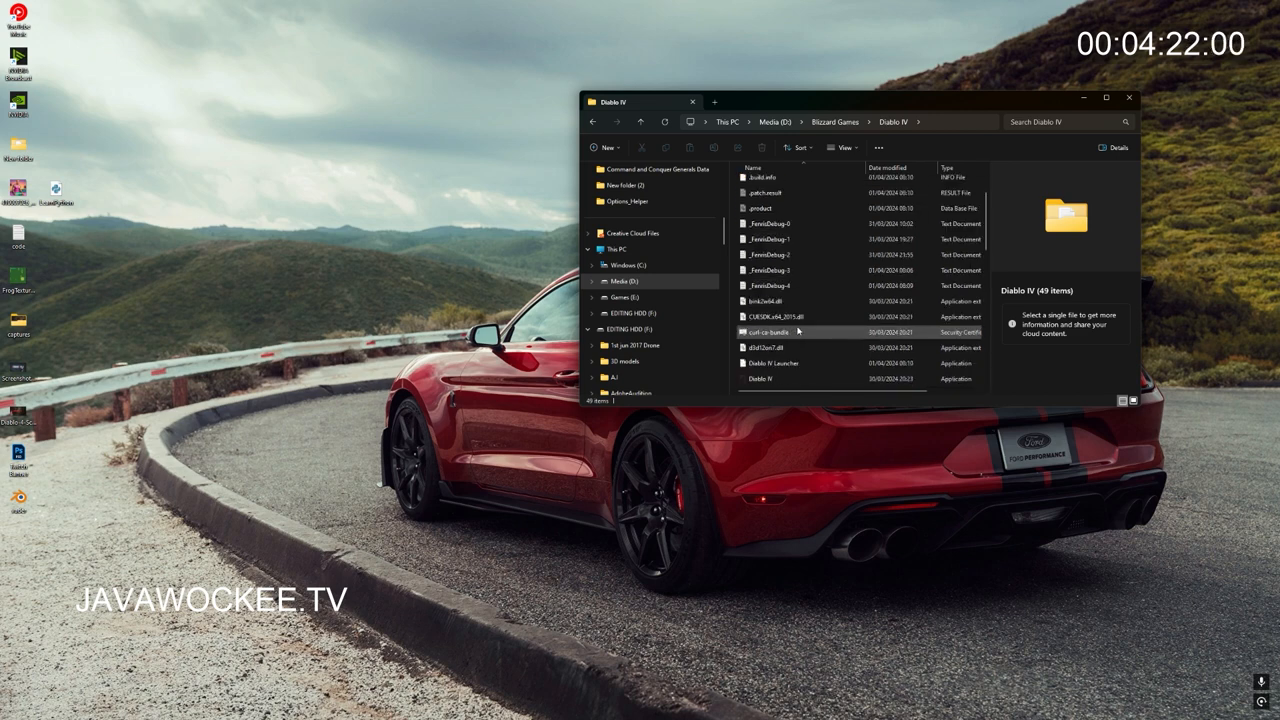
Step: Launch Diablo IV.exe directly from the install folder, triggering a Battle.net update
scroll(down, 3)
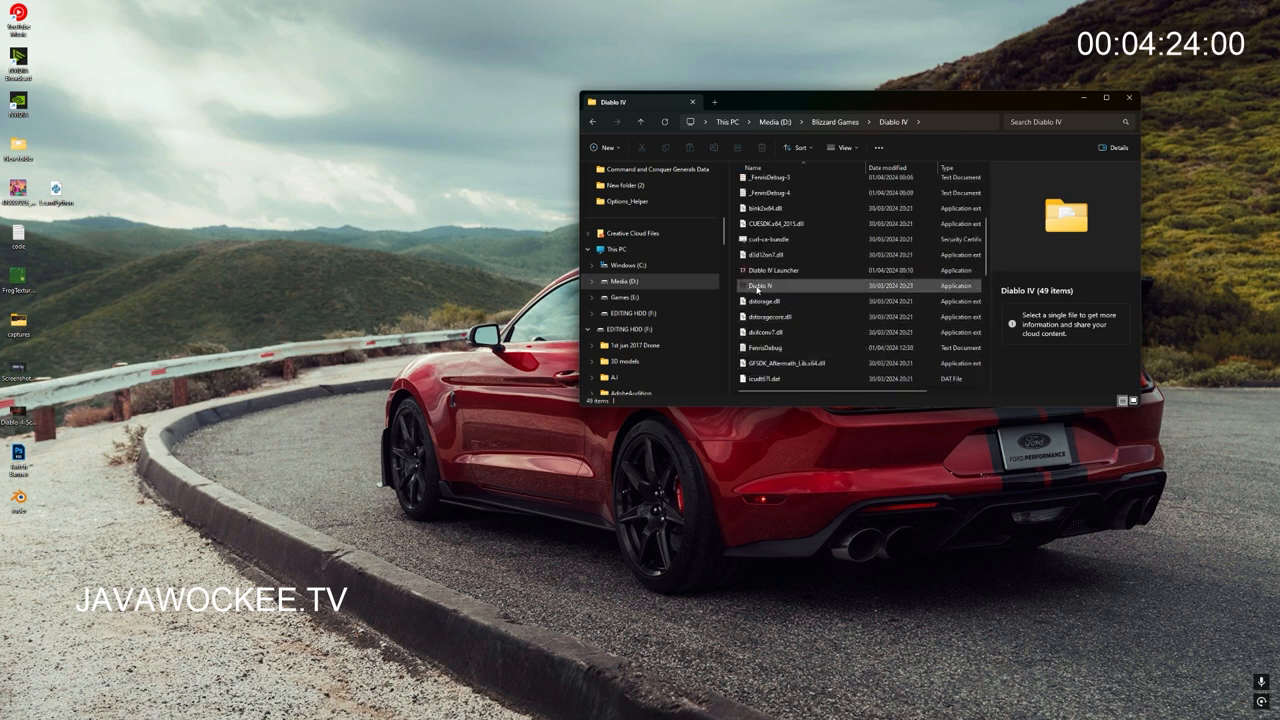
click(760, 286)
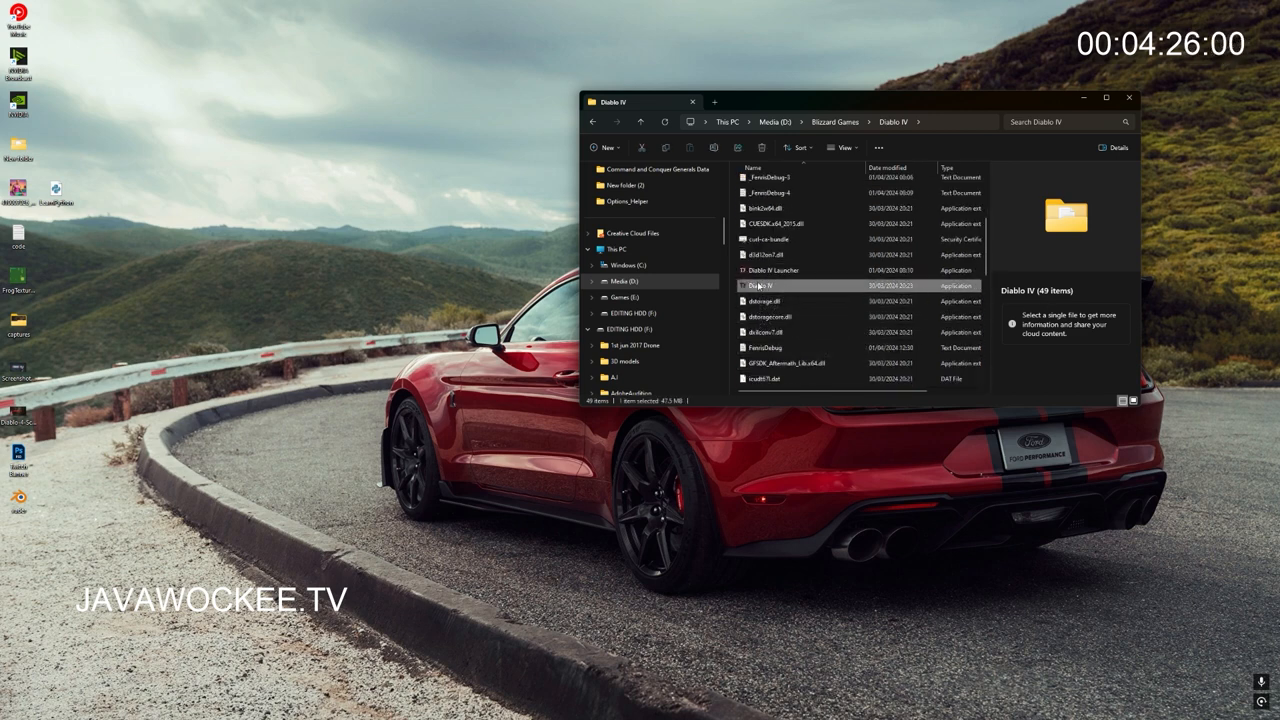
click(760, 286)
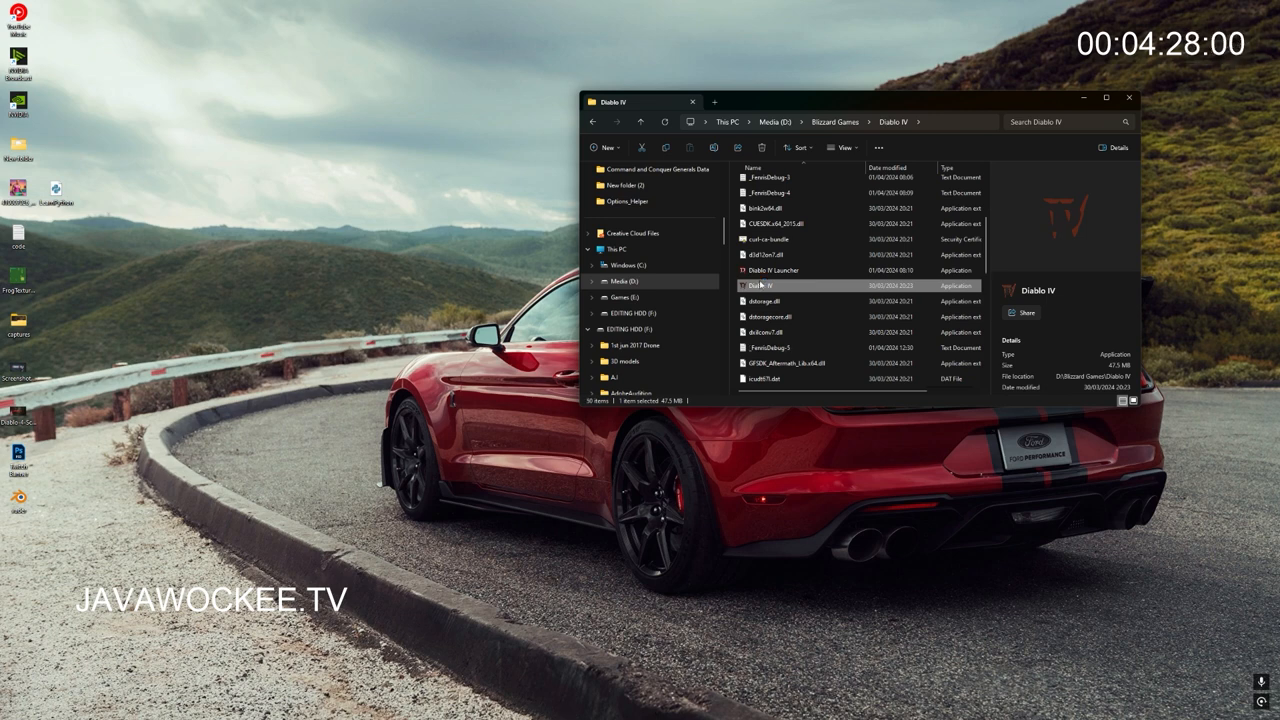
double_click(760, 286)
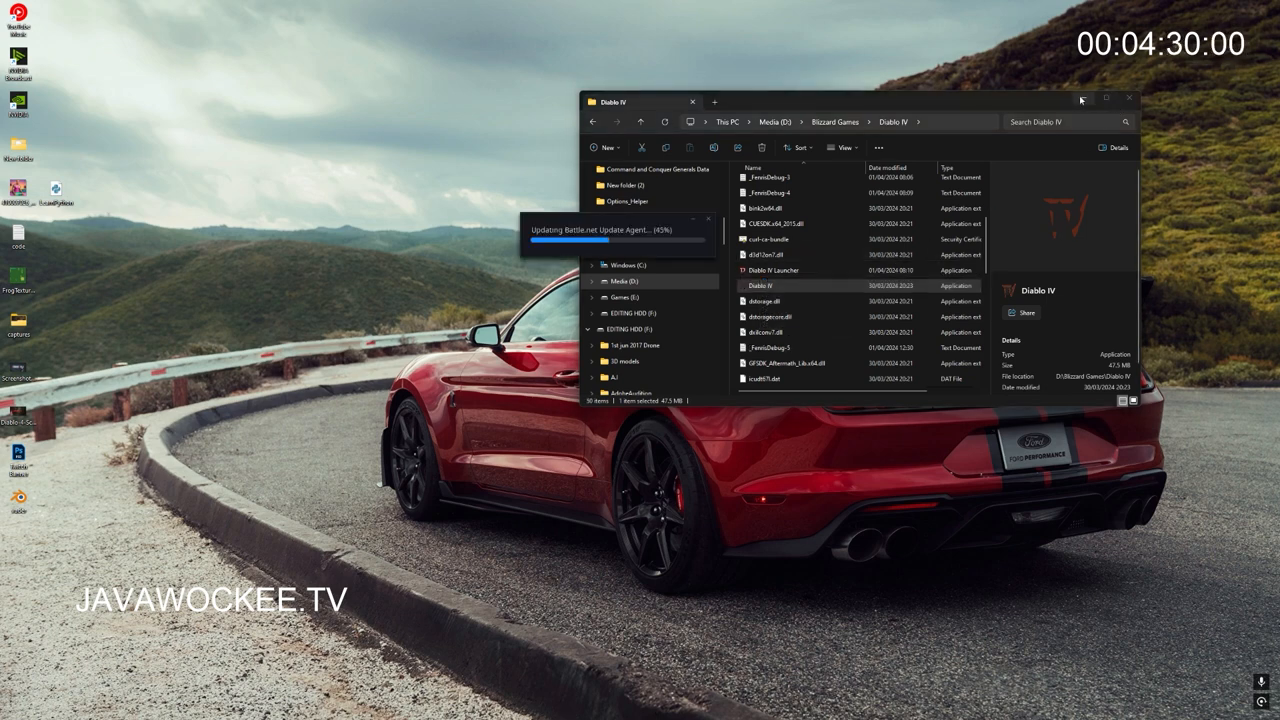
Step: Enter the account password in the Battle.net login window and log in
click(1128, 98)
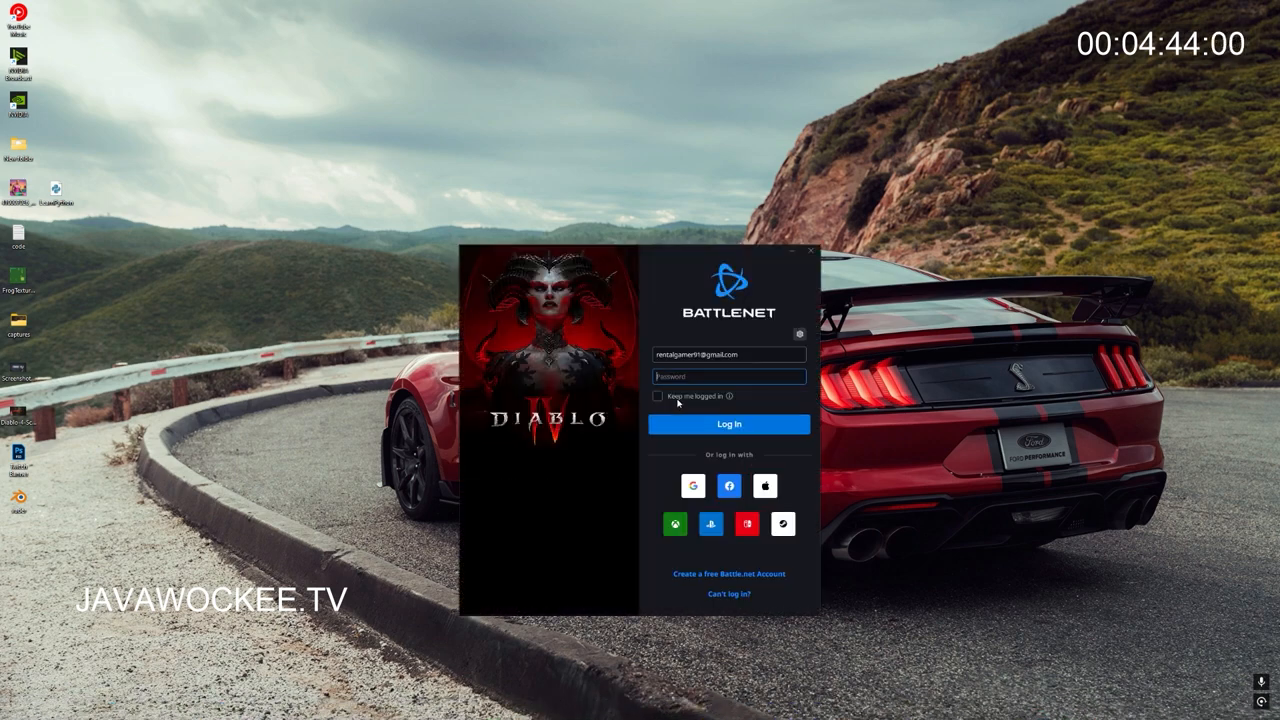
click(728, 424)
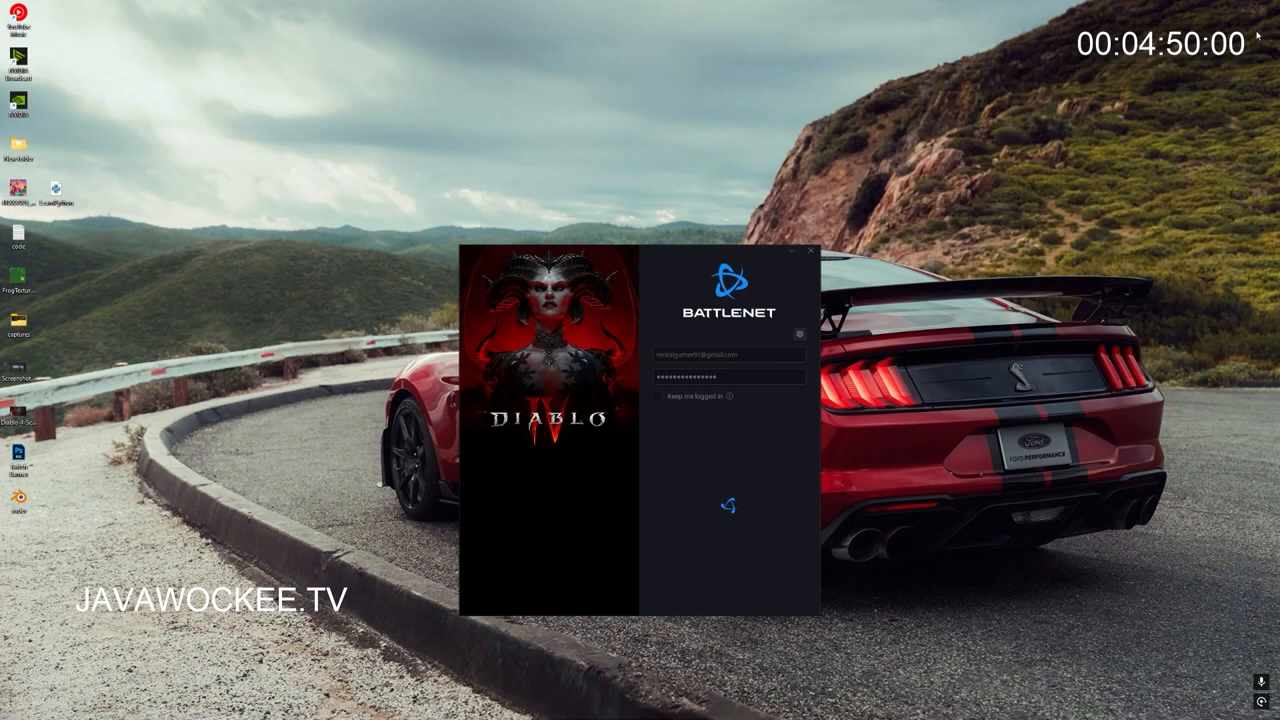
click(728, 504)
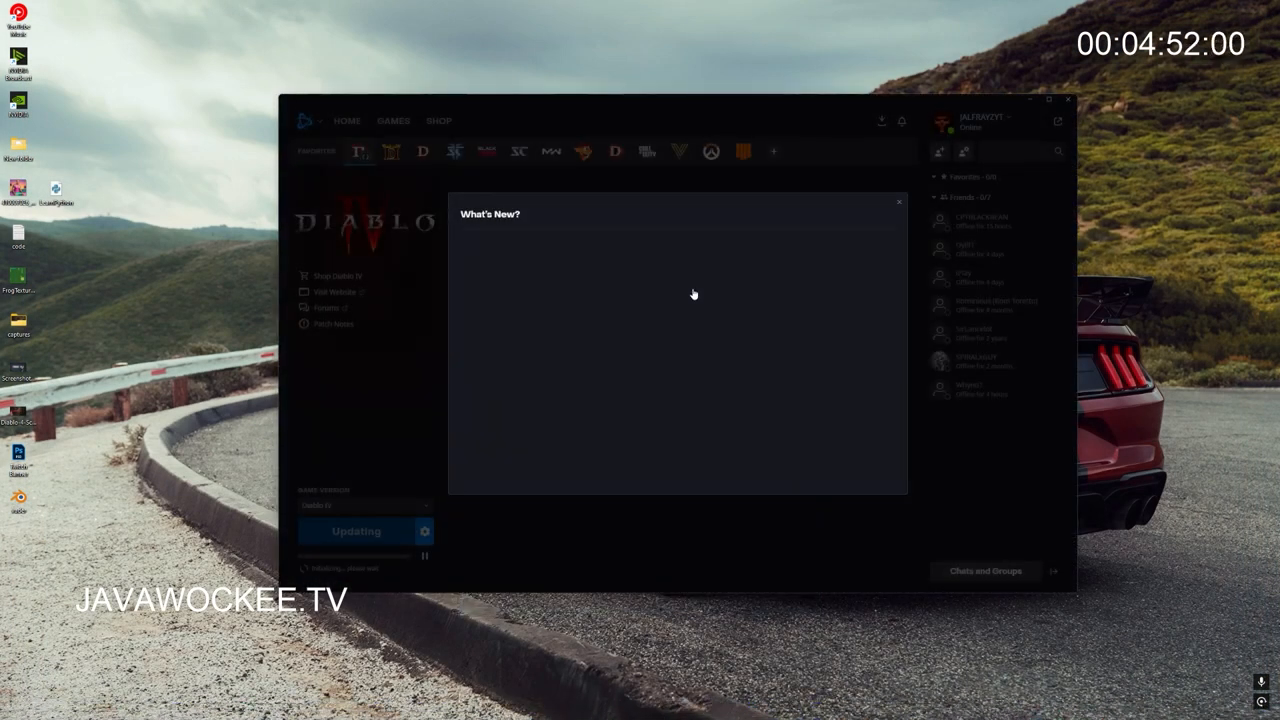
Step: Dismiss the What's New notice and wait for the Diablo IV update to finish
click(898, 202)
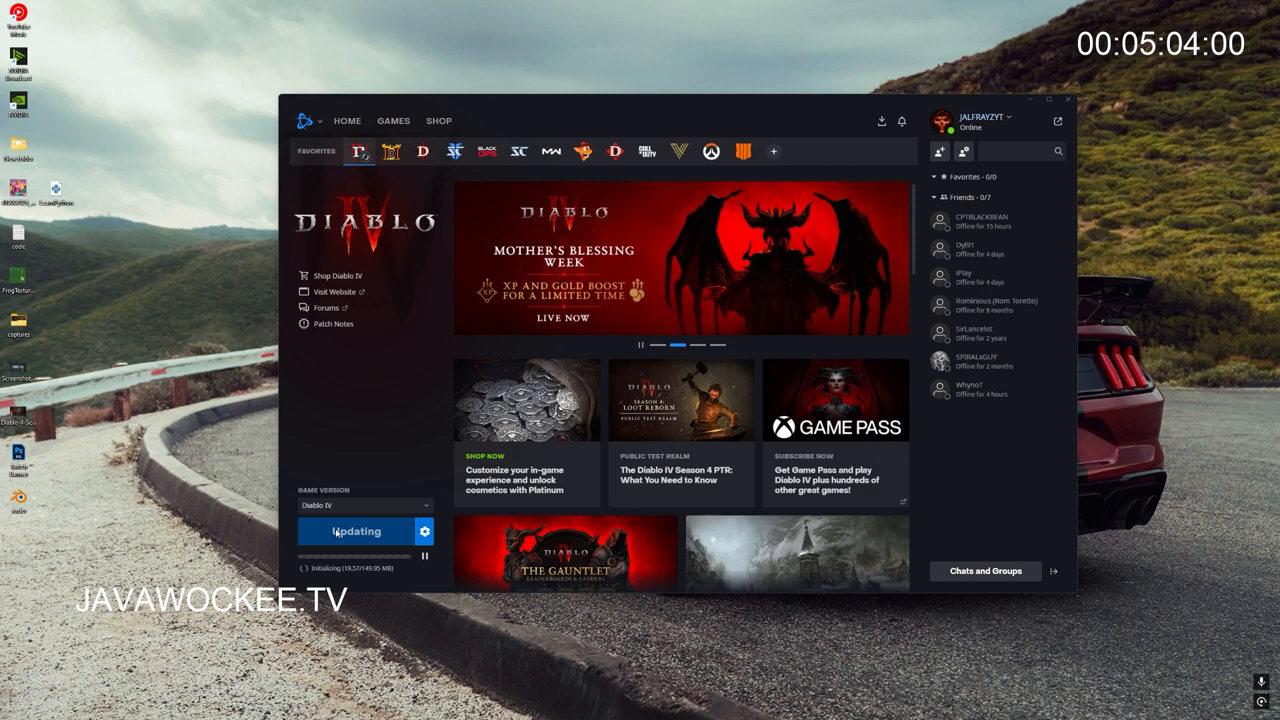
mouse_move(368, 548)
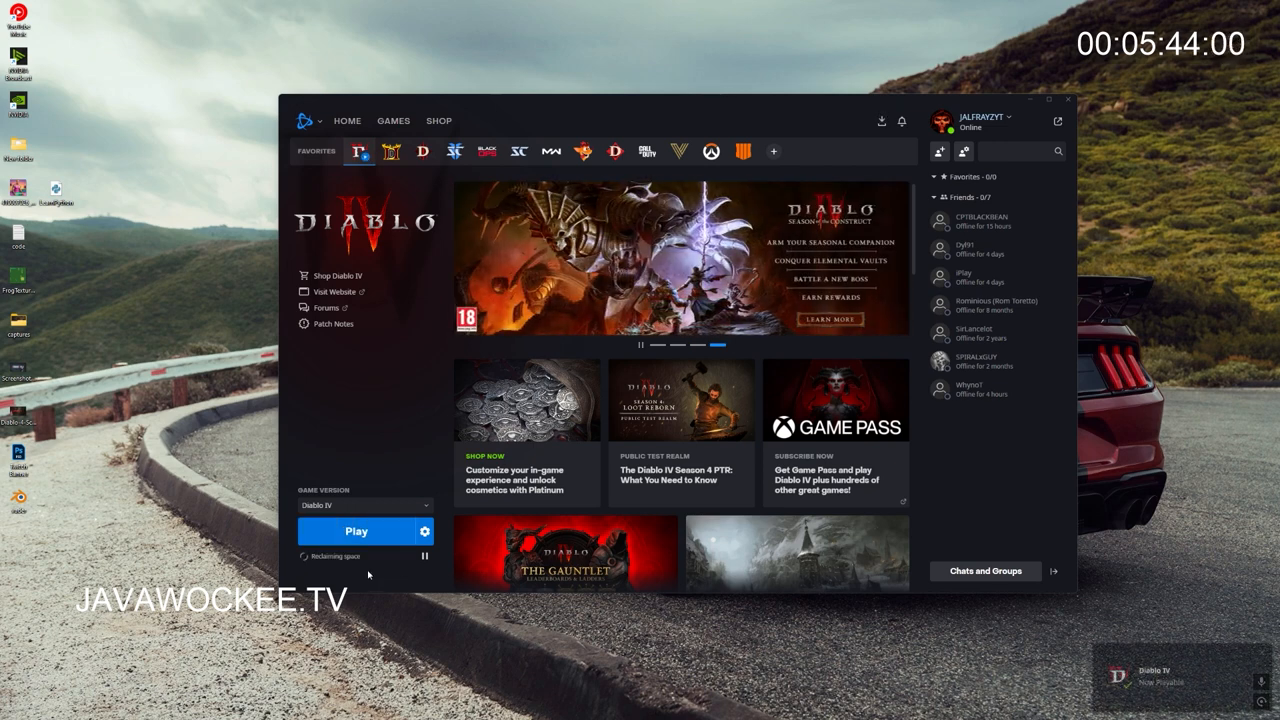
Step: Play Diablo IV from Battle.net and select the JavaWockee character on the character select screen
click(356, 532)
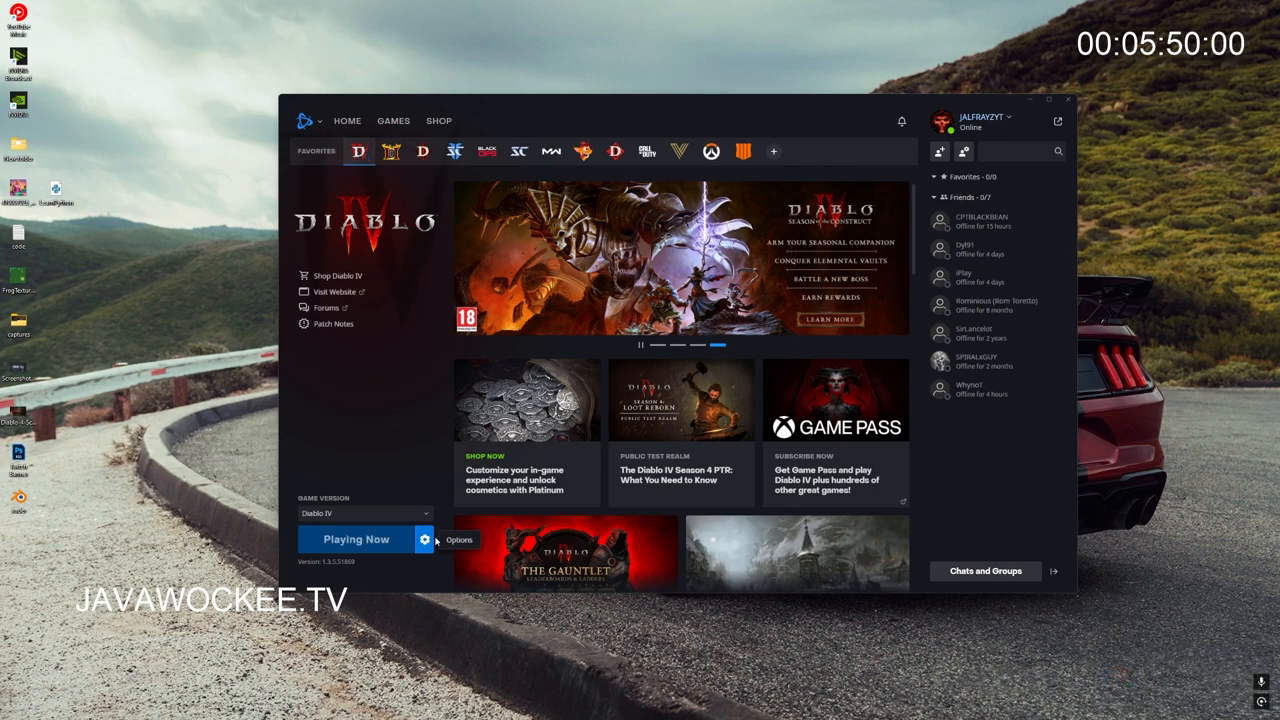
click(356, 540)
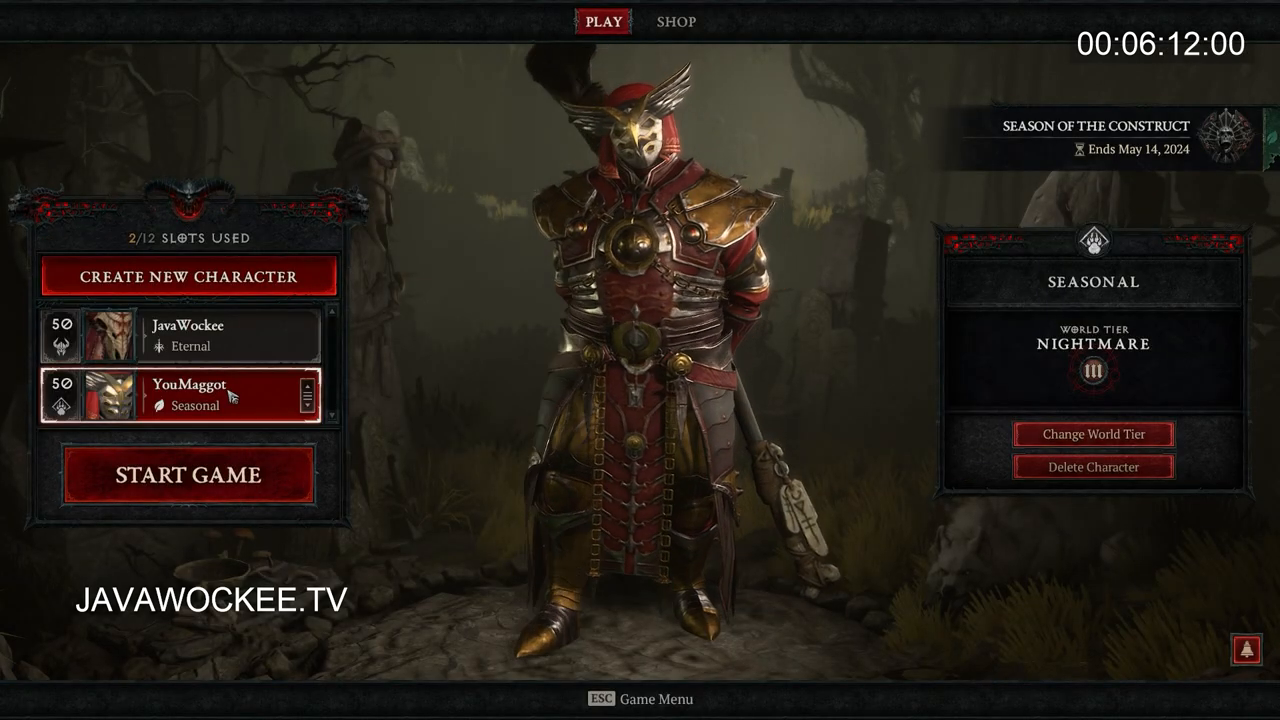
click(188, 336)
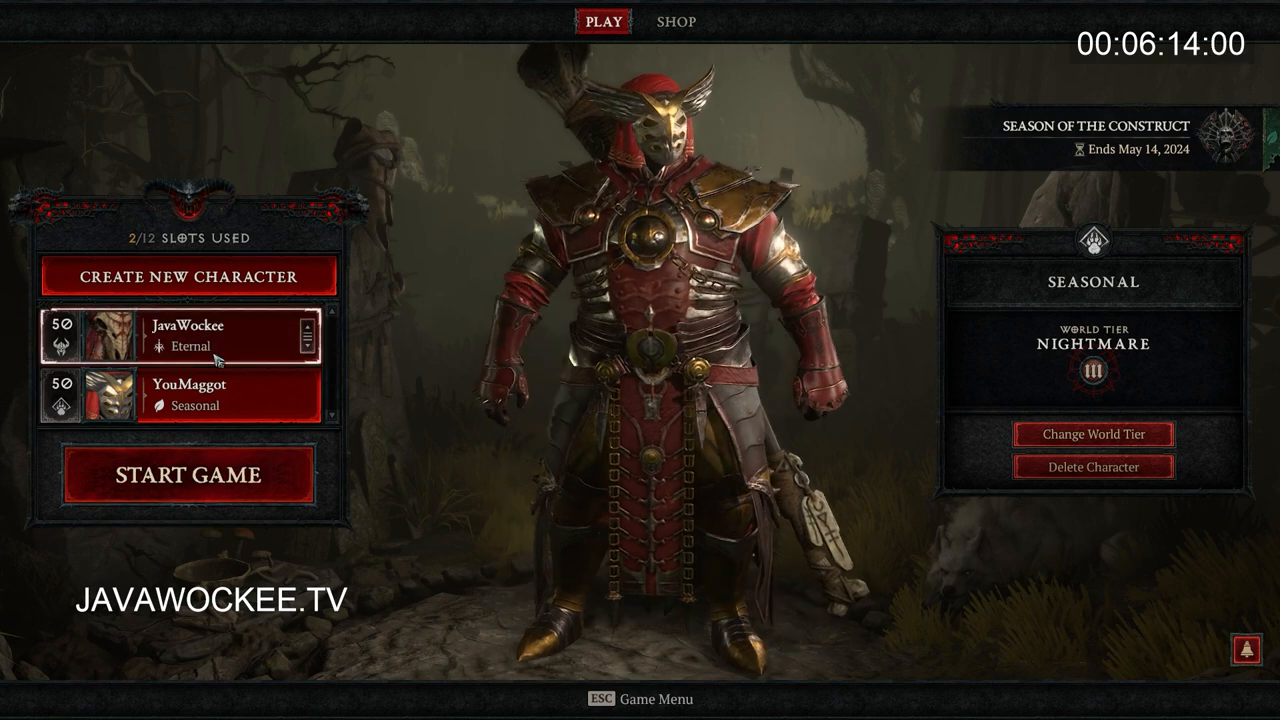